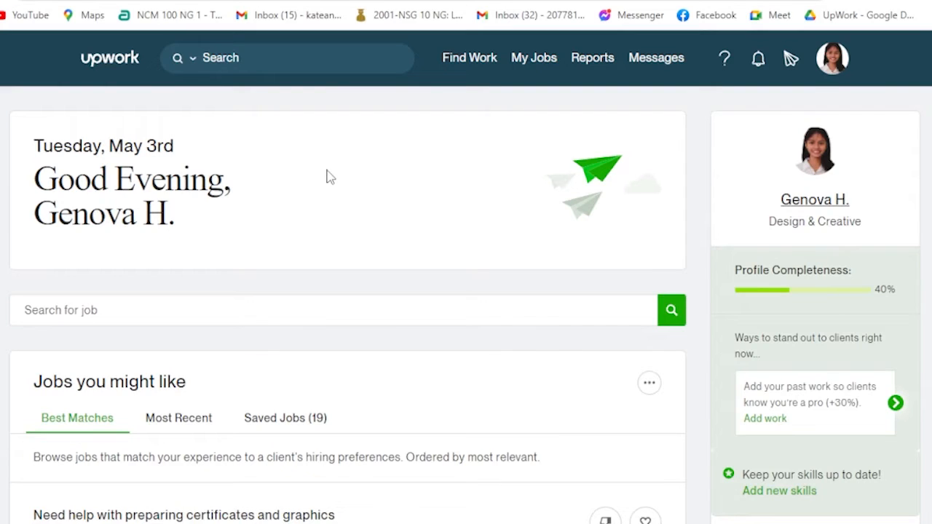
pyautogui.moveTo(714, 309)
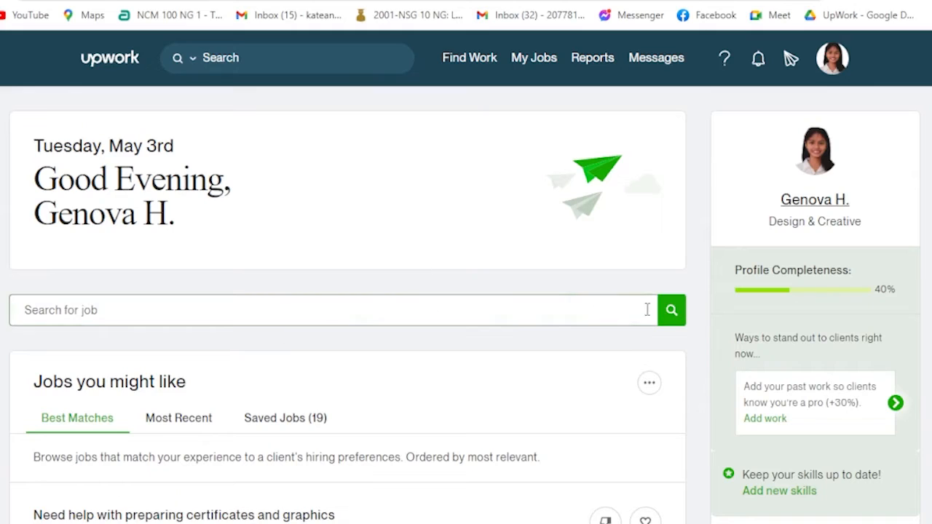
# Step: Scroll down the freelancer home feed to the sidebar links and reach the Help Center
pyautogui.scroll(-3)
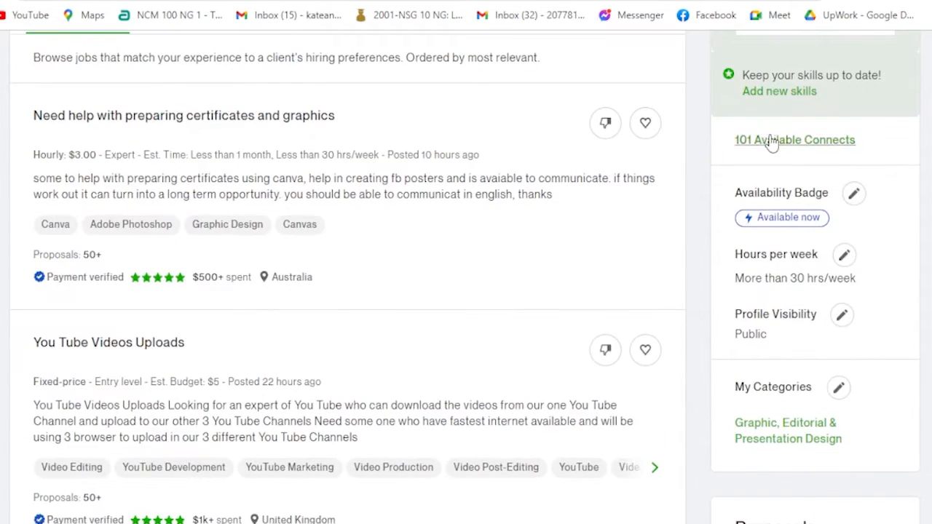
pyautogui.scroll(-3)
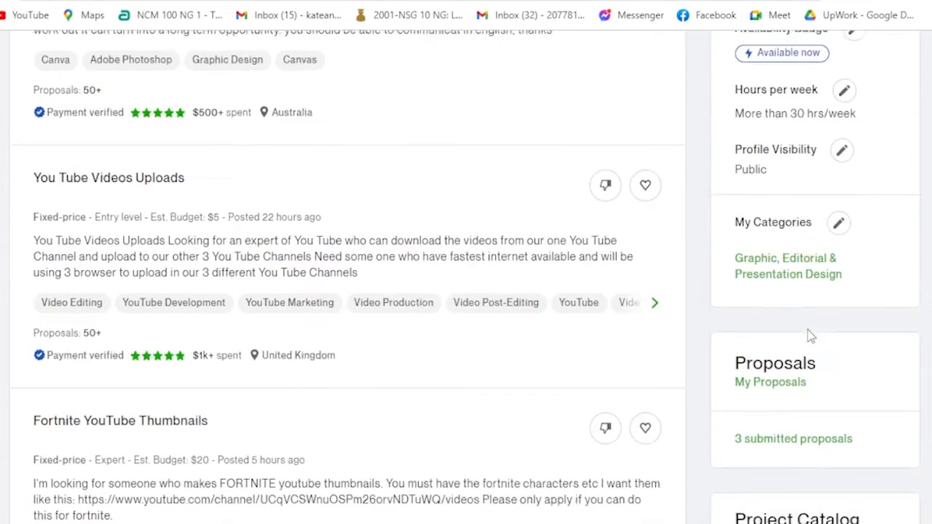
pyautogui.scroll(-3)
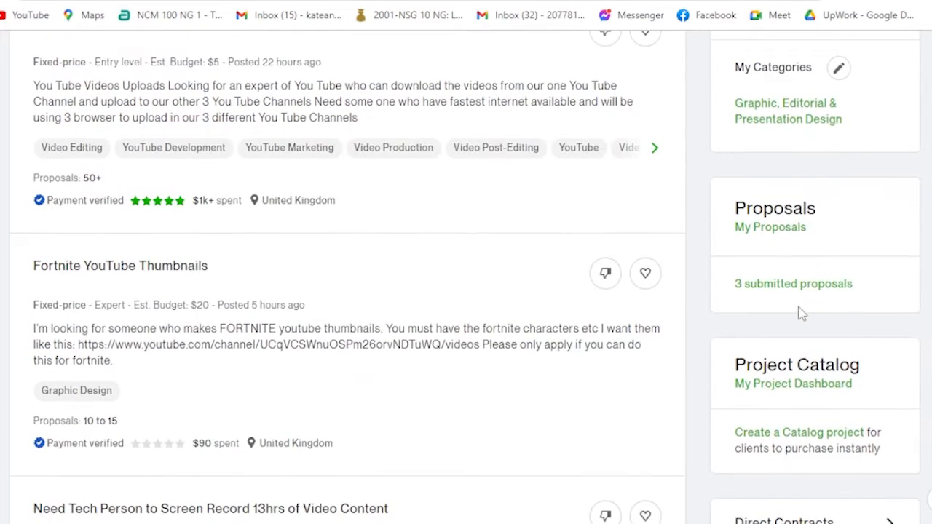
pyautogui.scroll(-3)
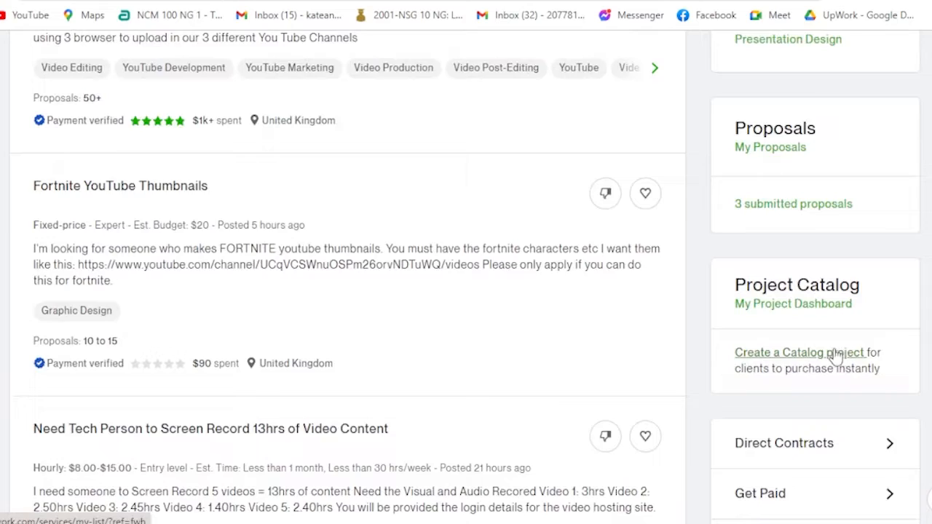
pyautogui.scroll(-3)
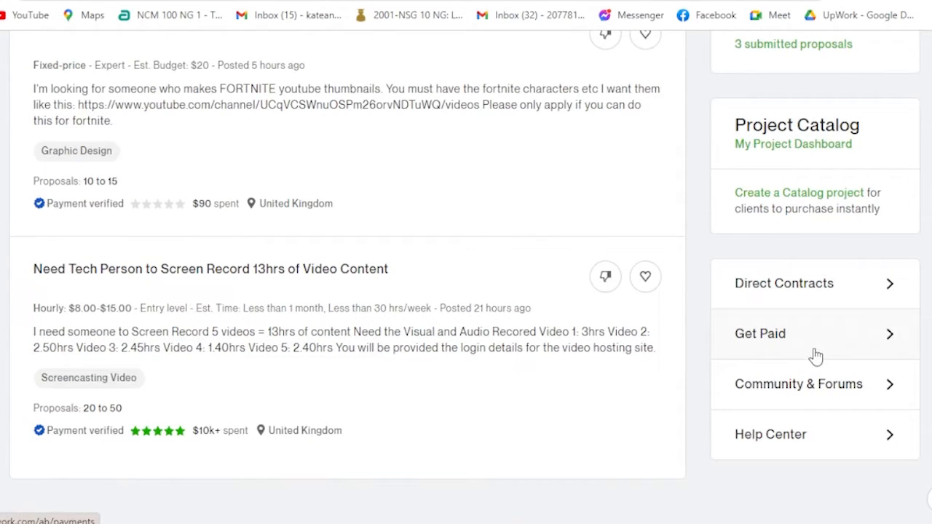
pyautogui.moveTo(848, 344)
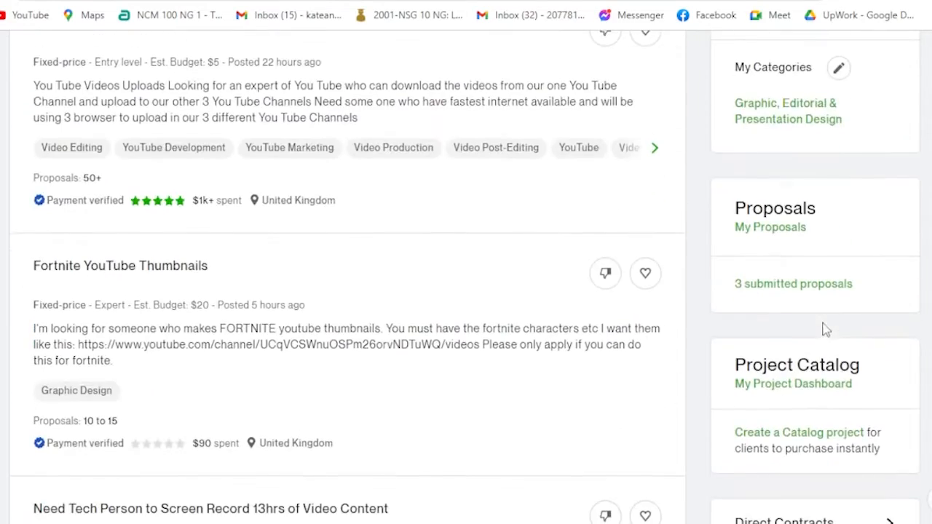
pyautogui.moveTo(759, 349)
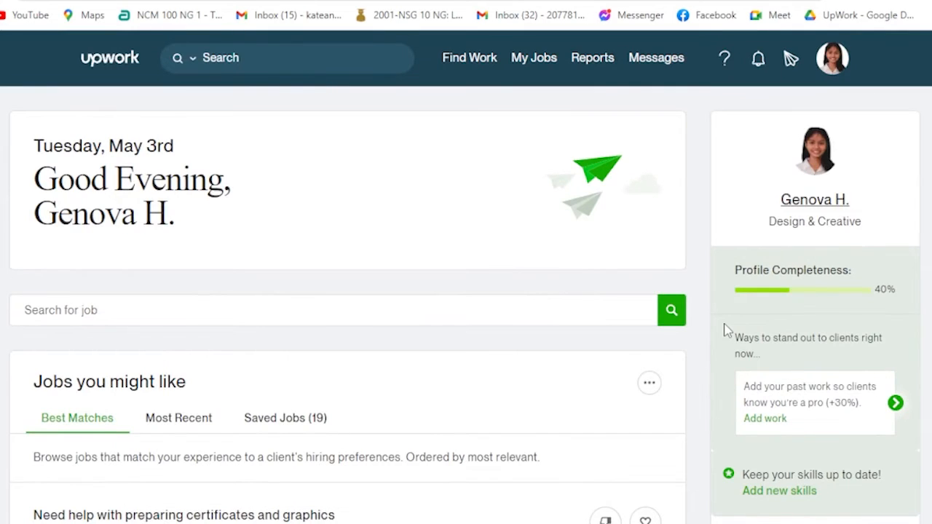
pyautogui.scroll(-3)
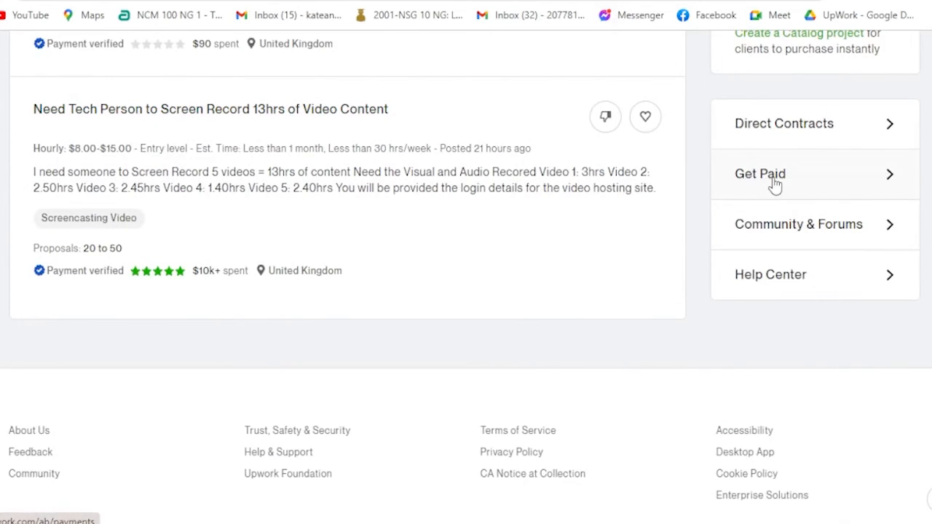
pyautogui.moveTo(891, 291)
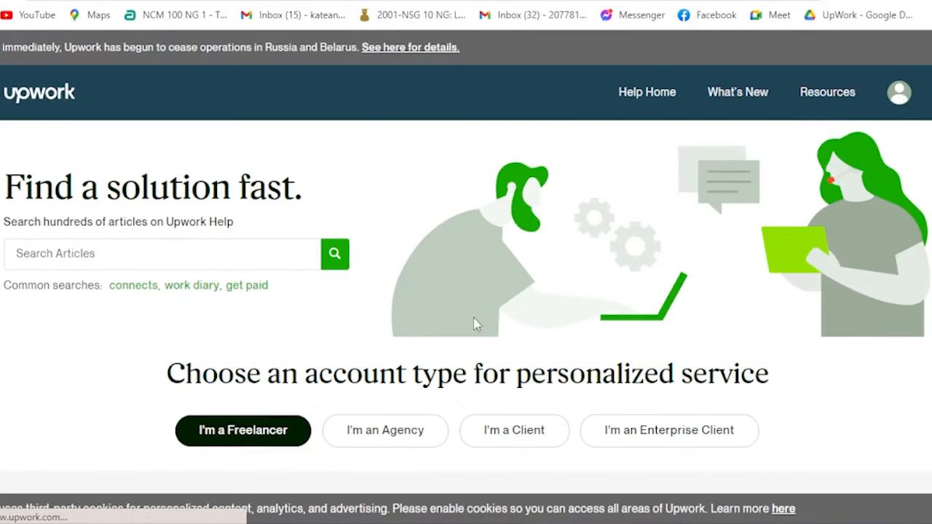
# Step: Scroll the Help Center down to the Browse help categories section with the Apps card
pyautogui.scroll(-3)
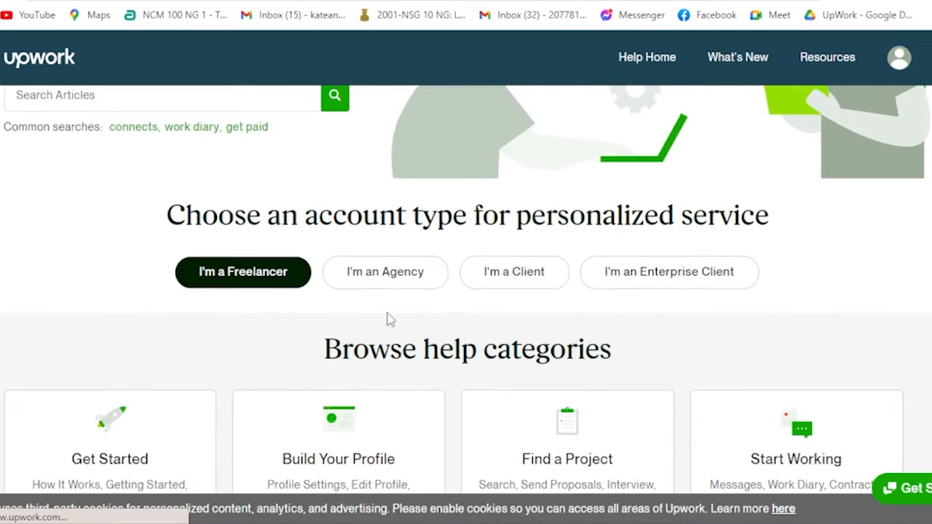
pyautogui.moveTo(391, 335)
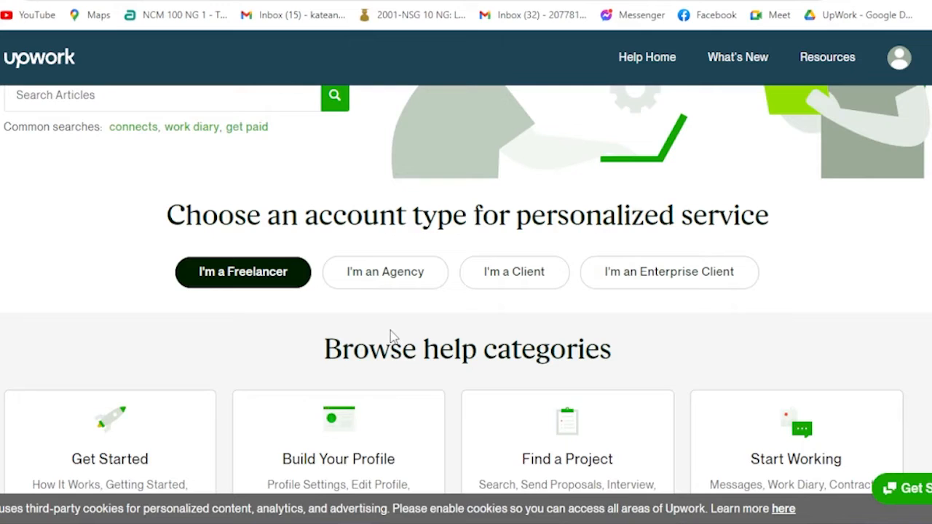
pyautogui.moveTo(544, 322)
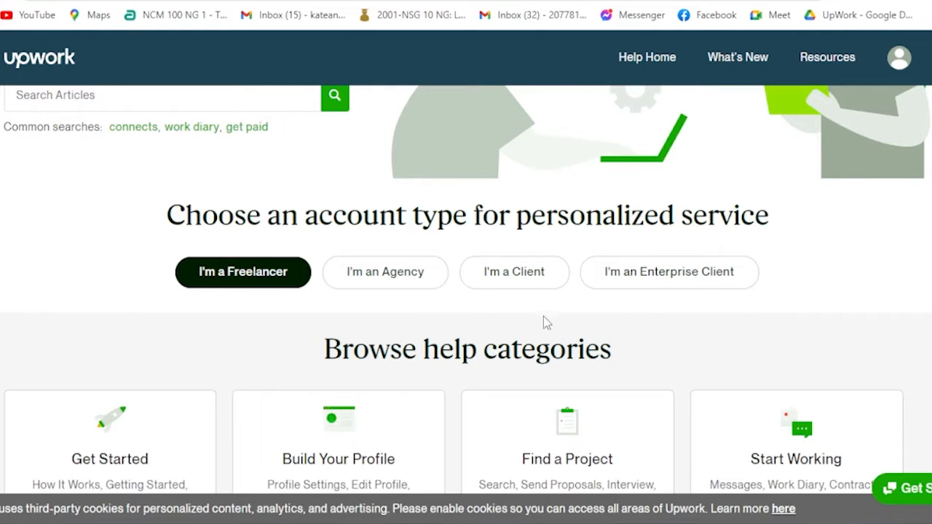
pyautogui.scroll(-3)
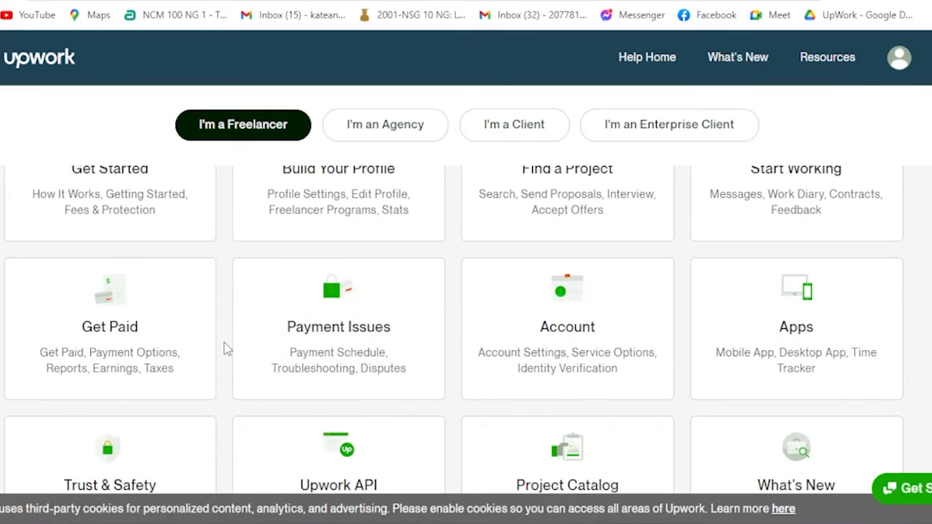
pyautogui.moveTo(239, 307)
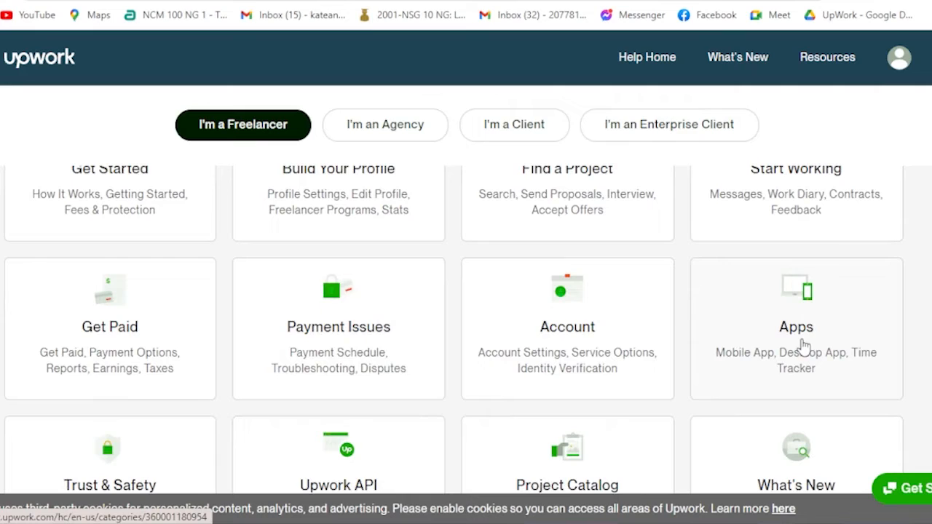
pyautogui.moveTo(782, 373)
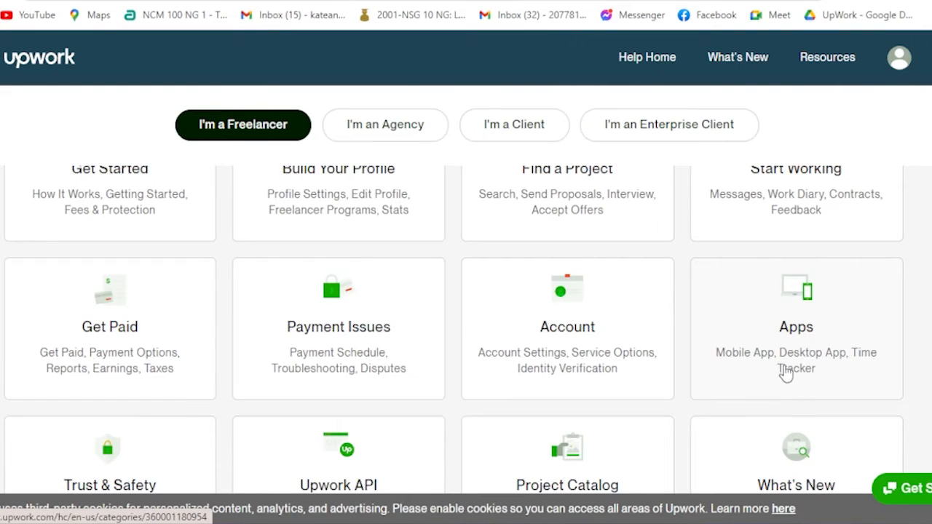
pyautogui.moveTo(804, 379)
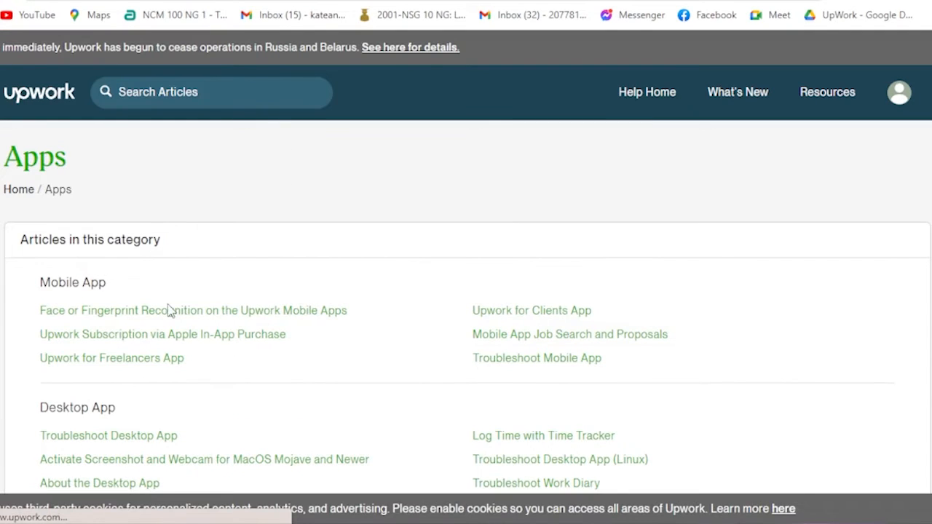
# Step: Open the 'Install the Desktop App' article from the Desktop App help section
pyautogui.scroll(-3)
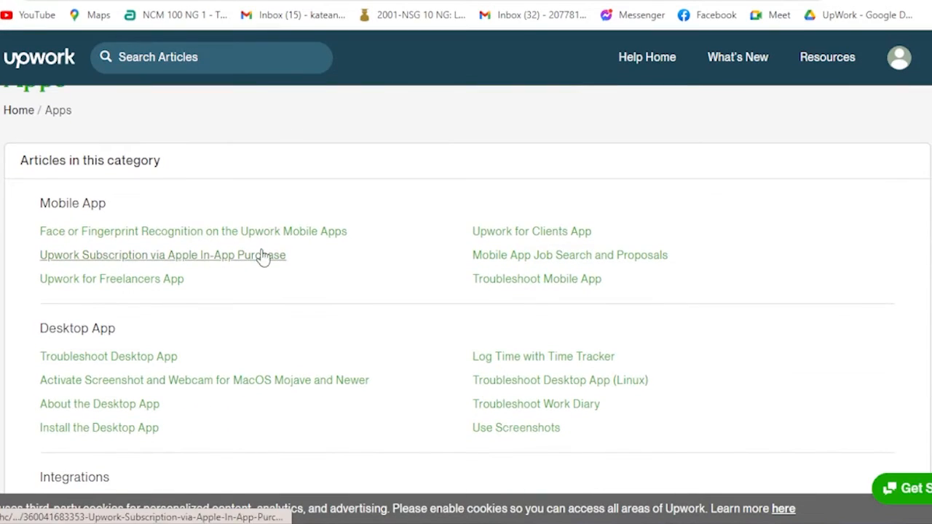
pyautogui.moveTo(85, 212)
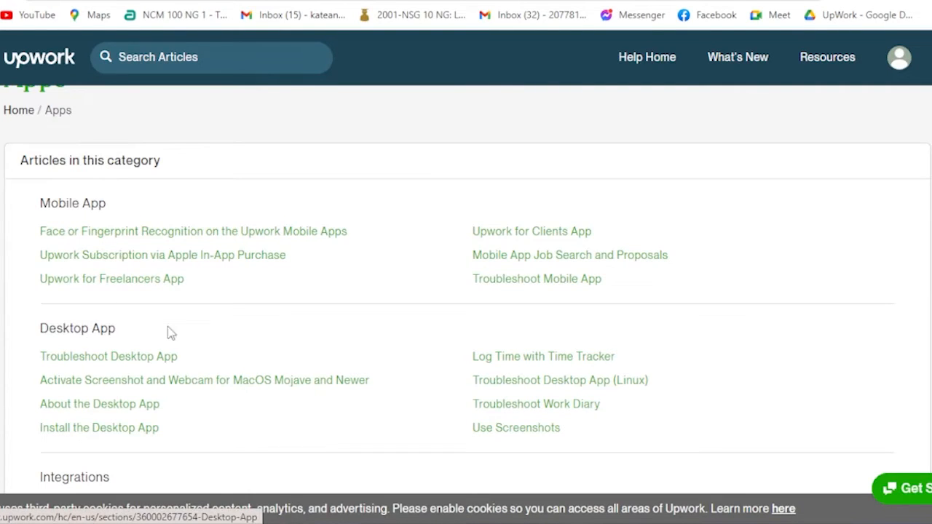
pyautogui.scroll(-3)
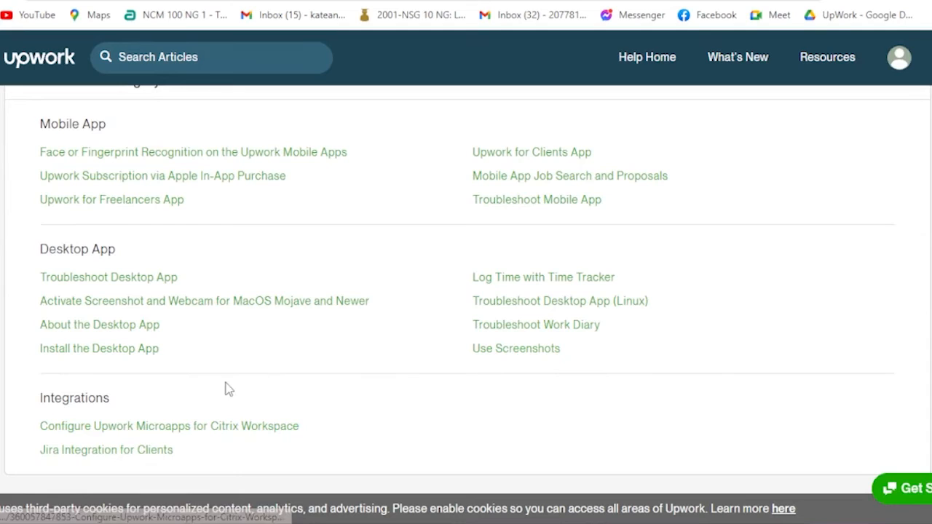
pyautogui.moveTo(63, 259)
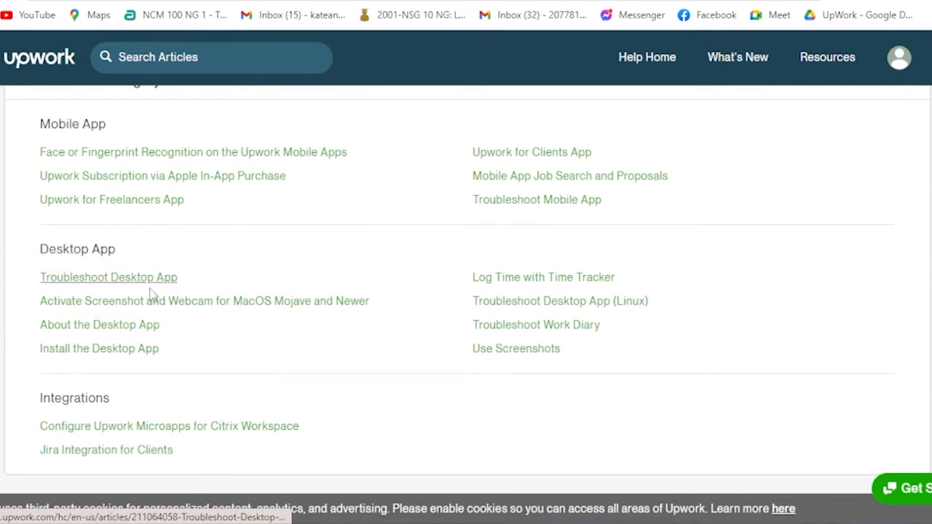
pyautogui.moveTo(102, 256)
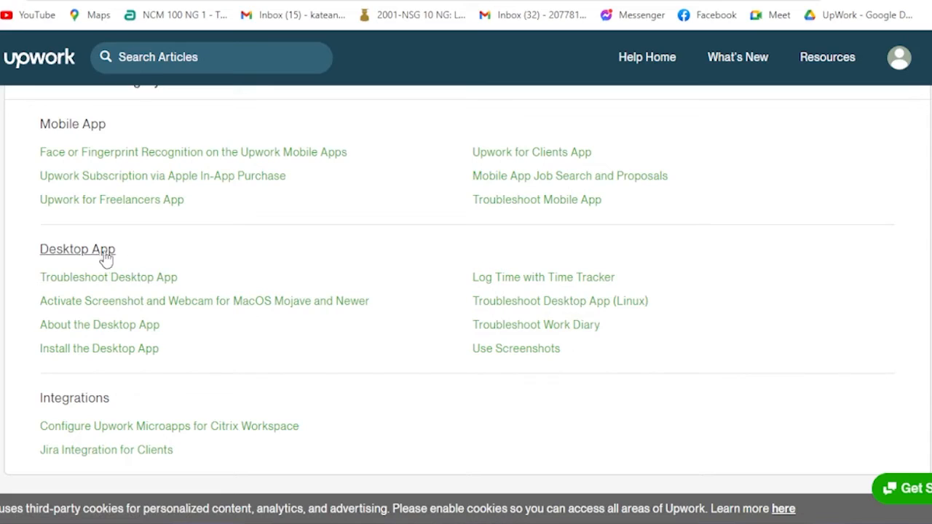
pyautogui.moveTo(139, 306)
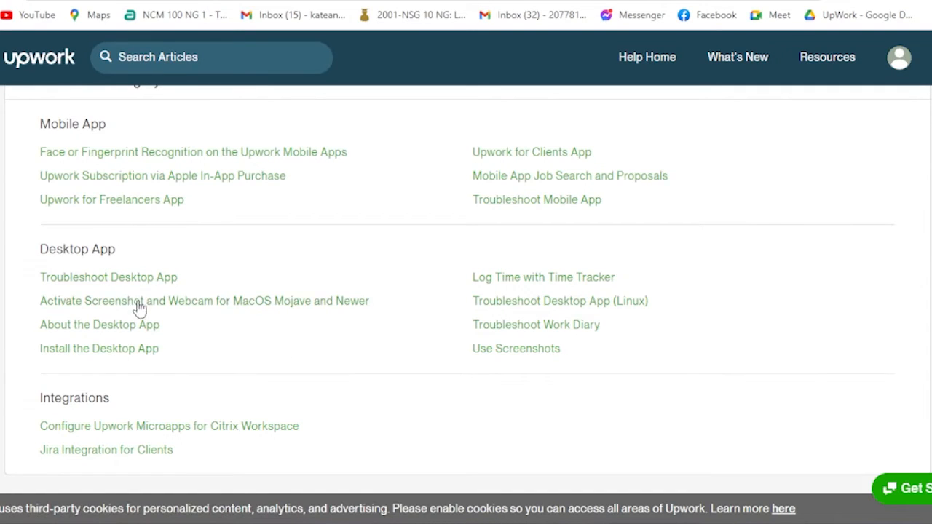
pyautogui.moveTo(108, 362)
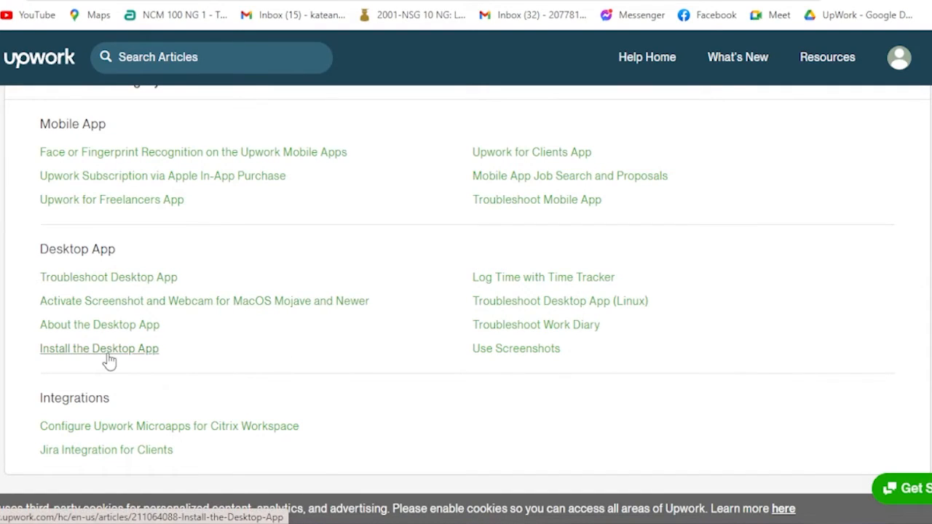
pyautogui.moveTo(117, 360)
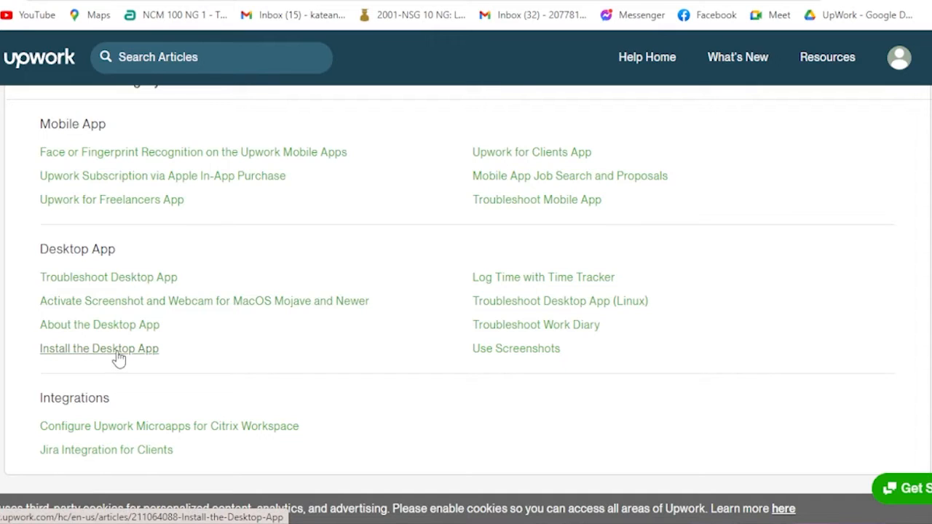
pyautogui.moveTo(450, 294)
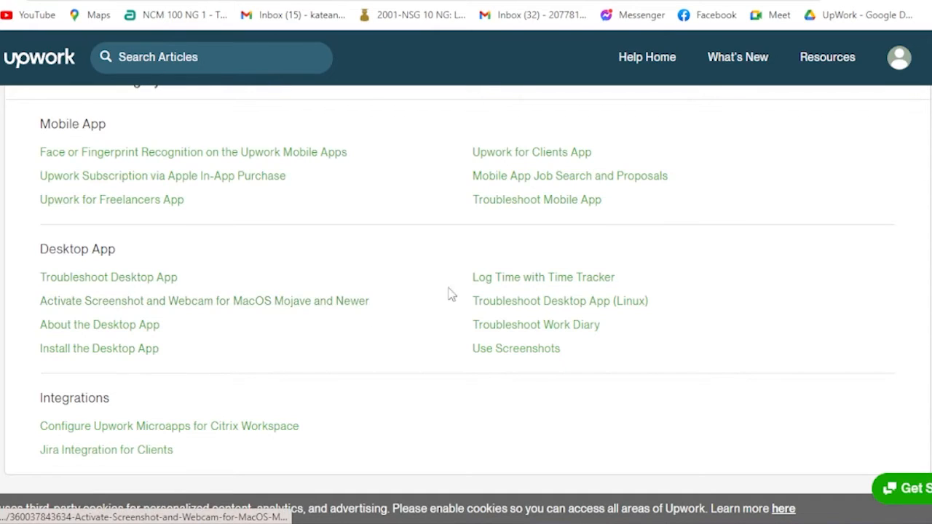
pyautogui.moveTo(588, 289)
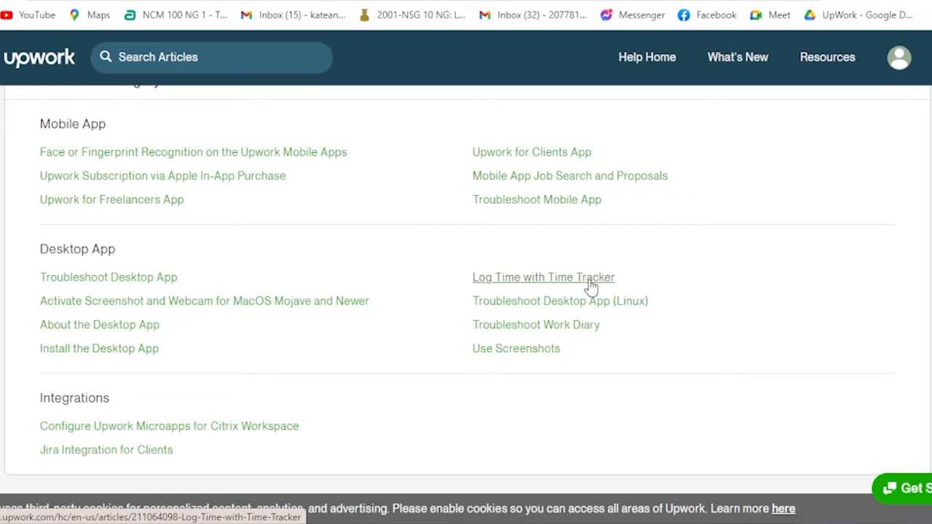
pyautogui.moveTo(99, 357)
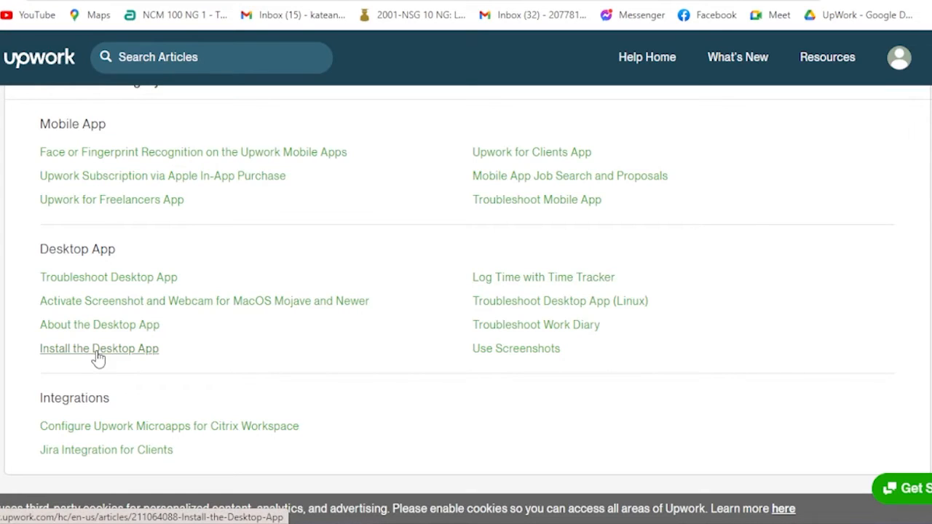
pyautogui.moveTo(128, 358)
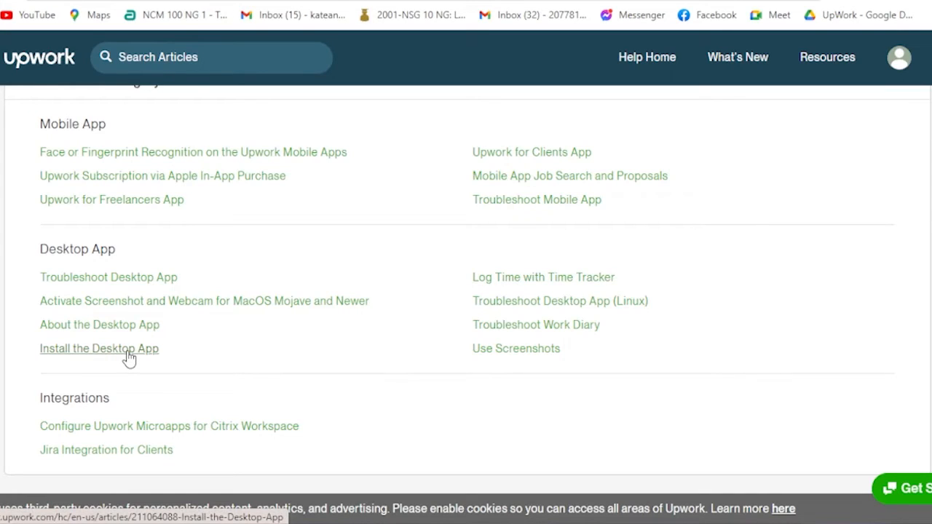
pyautogui.click(99, 348)
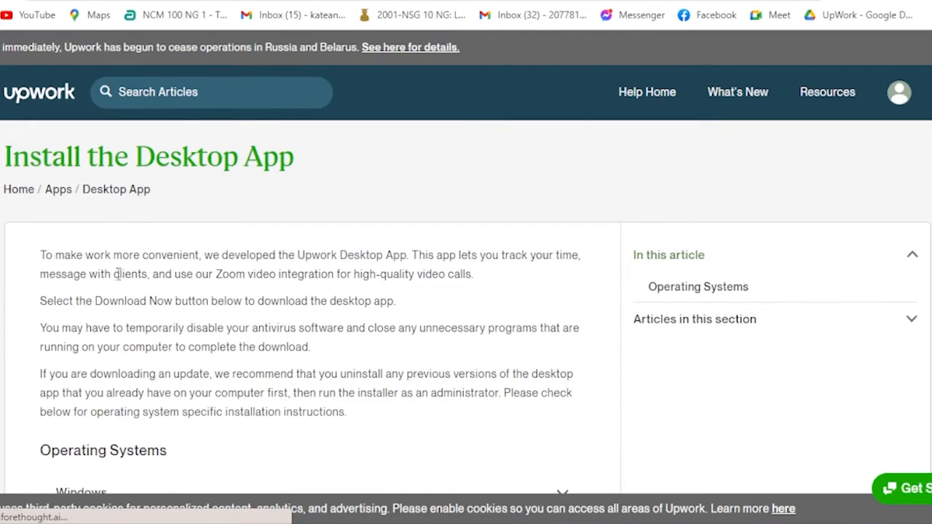
pyautogui.moveTo(276, 251)
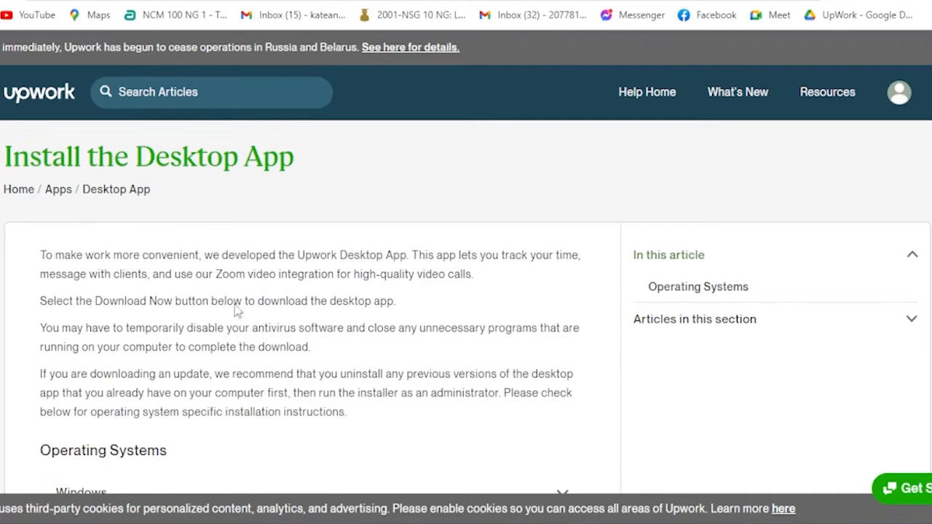
# Step: Expand the Windows installation steps under Operating Systems in the article
pyautogui.scroll(-3)
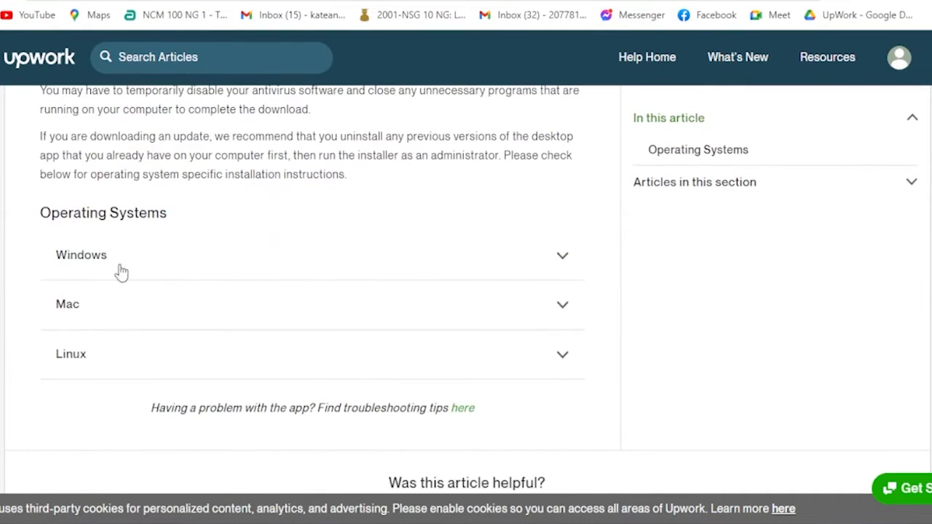
pyautogui.moveTo(181, 257)
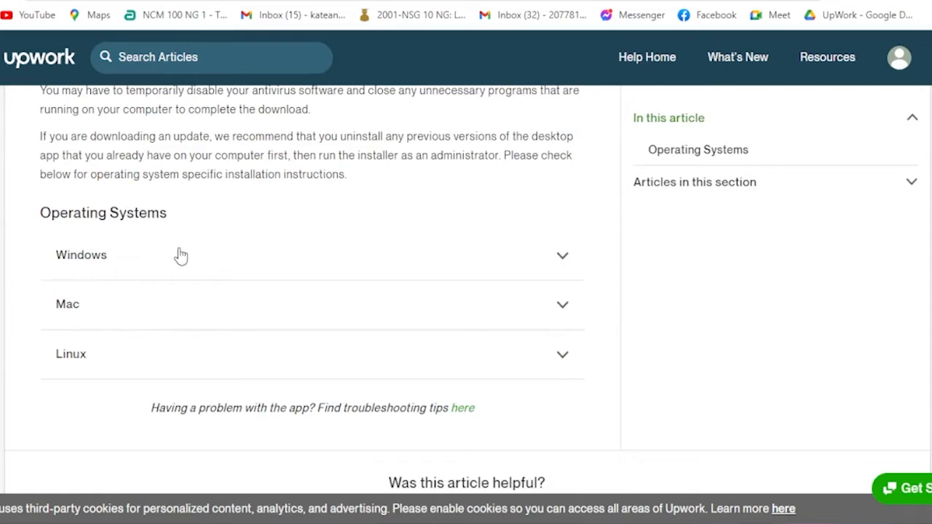
pyautogui.moveTo(130, 270)
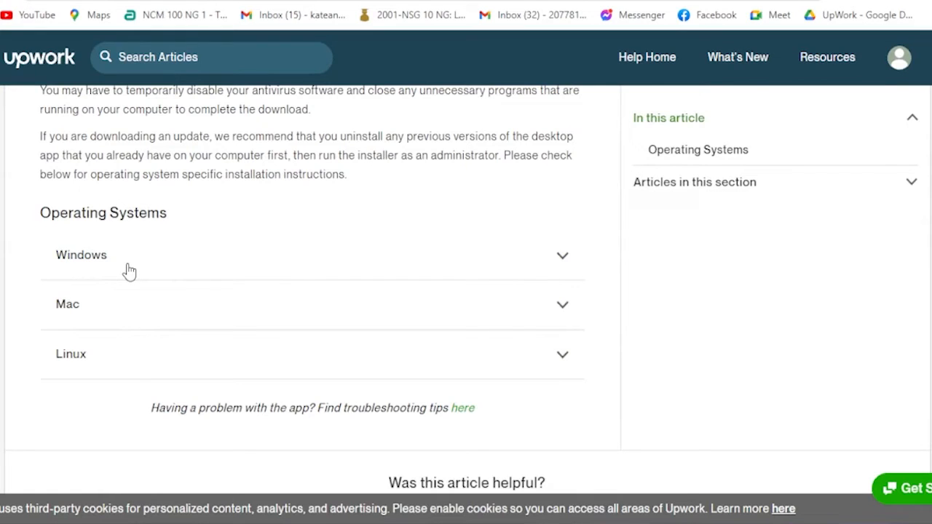
pyautogui.moveTo(82, 280)
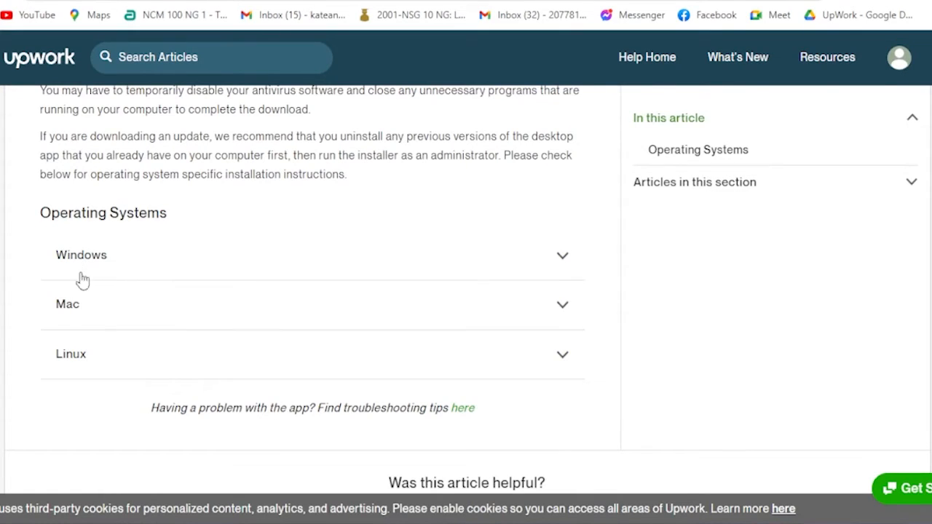
pyautogui.moveTo(524, 296)
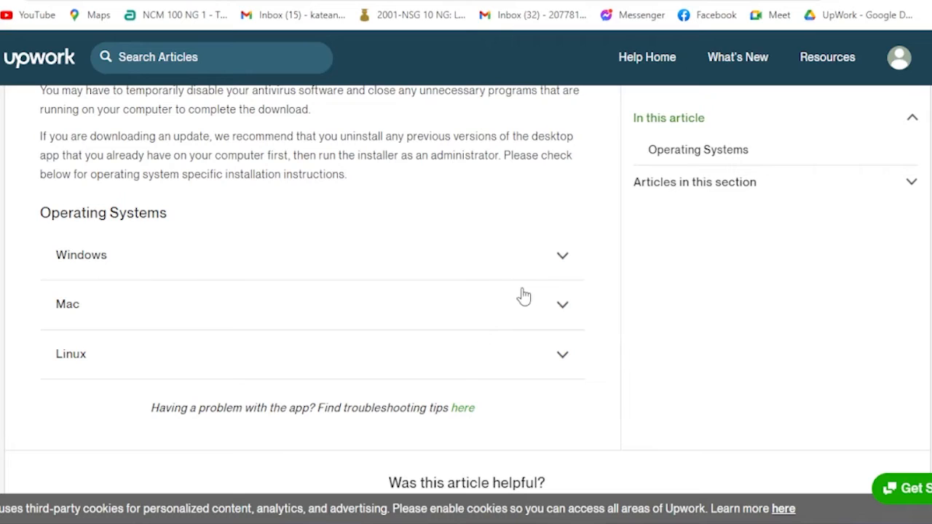
pyautogui.moveTo(559, 265)
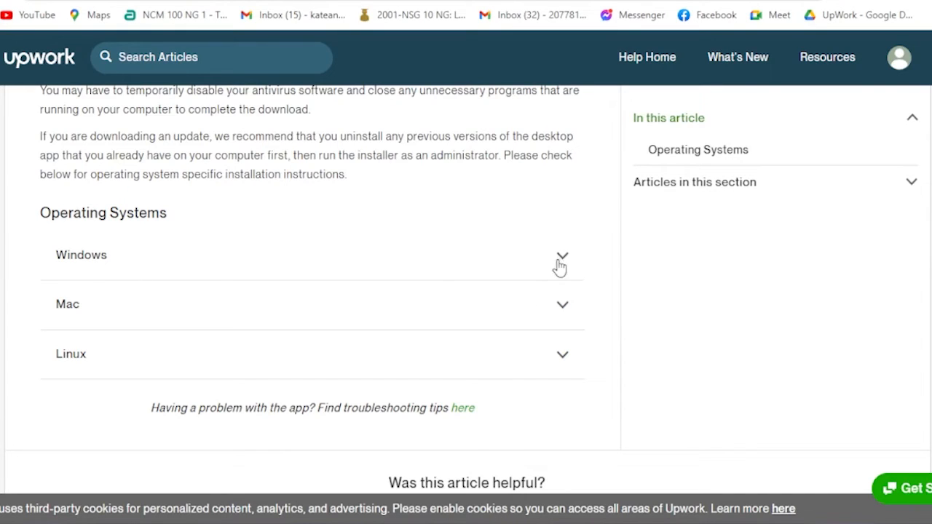
pyautogui.click(563, 256)
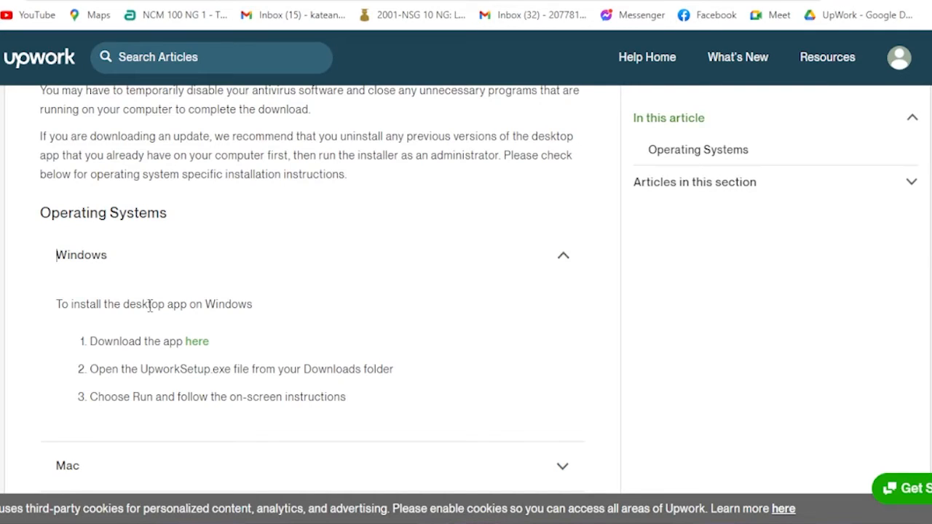
pyautogui.moveTo(105, 359)
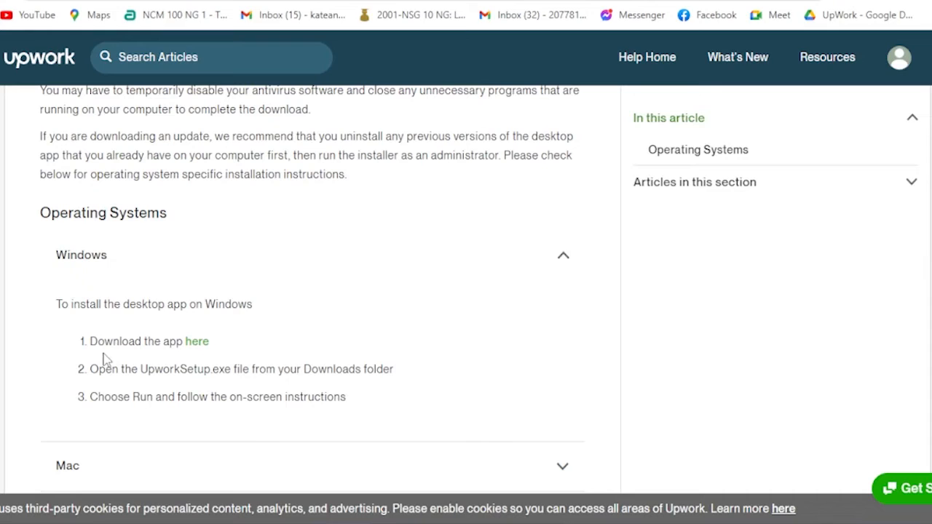
pyautogui.moveTo(109, 390)
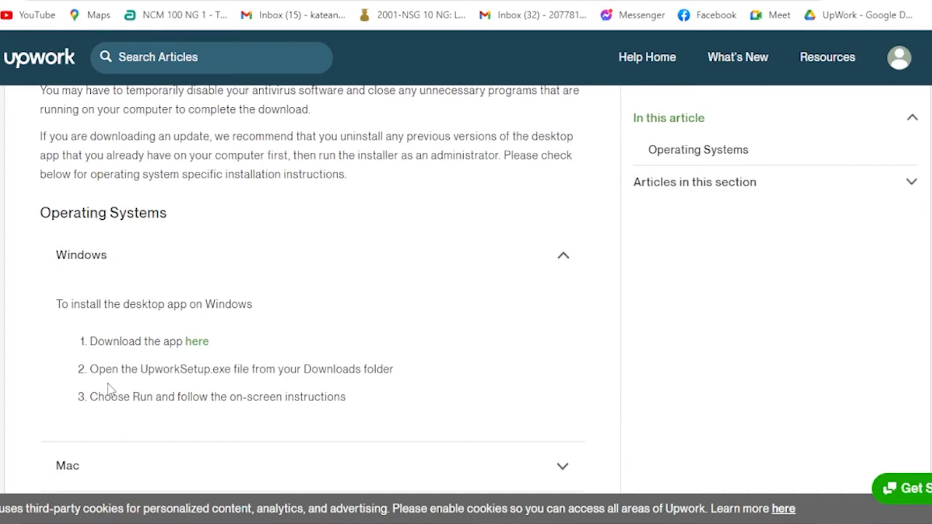
pyautogui.moveTo(254, 389)
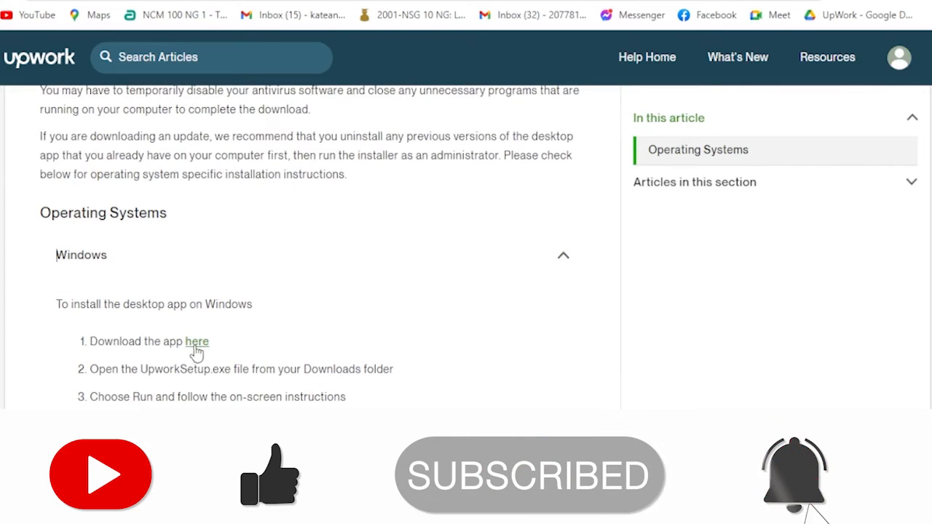
# Step: Follow the 'Download the app here' link to the Windows desktop app download page
pyautogui.click(195, 341)
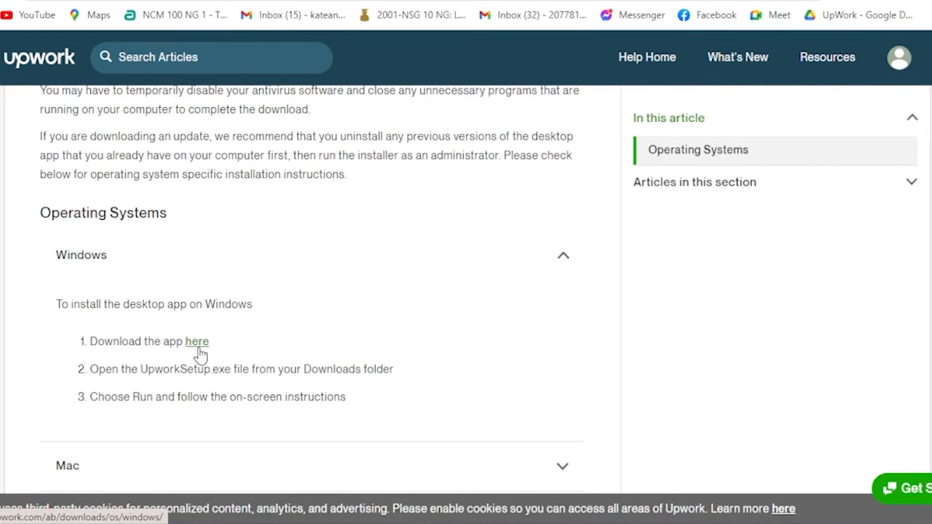
pyautogui.moveTo(302, 274)
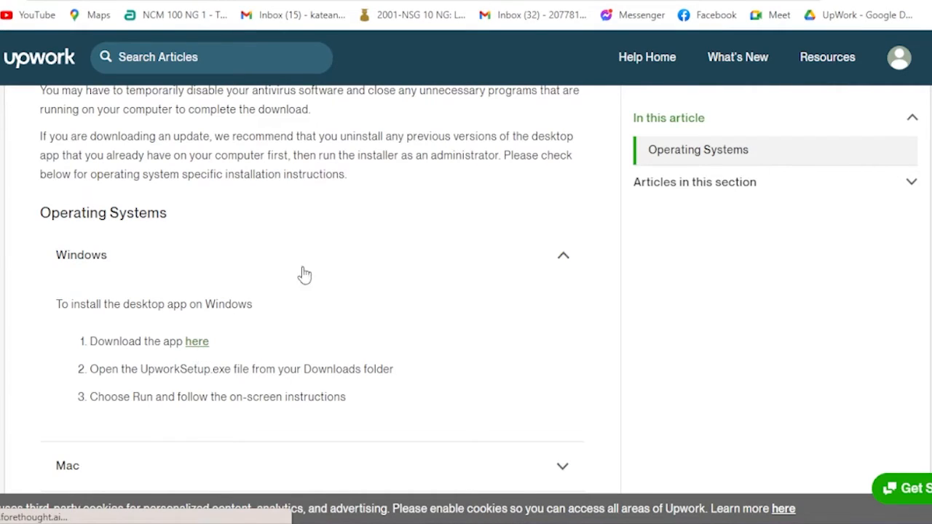
pyautogui.click(196, 341)
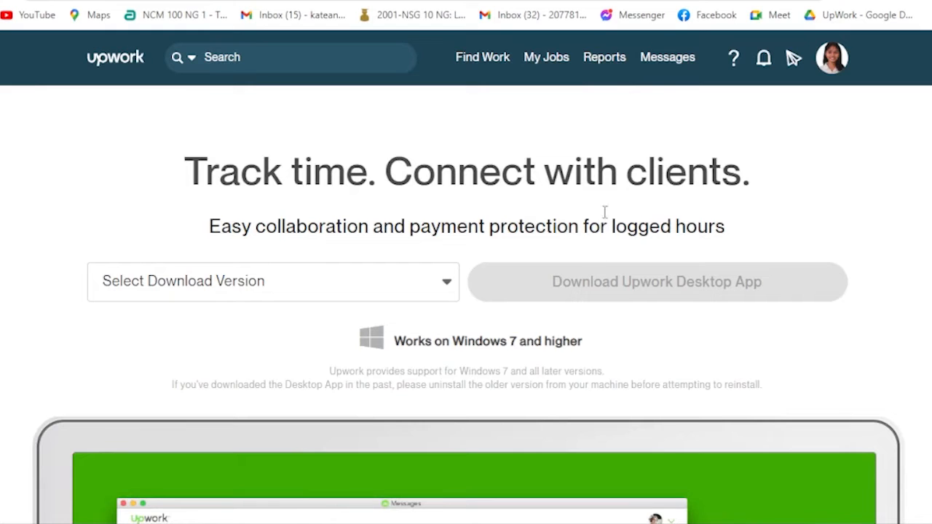
pyautogui.moveTo(646, 239)
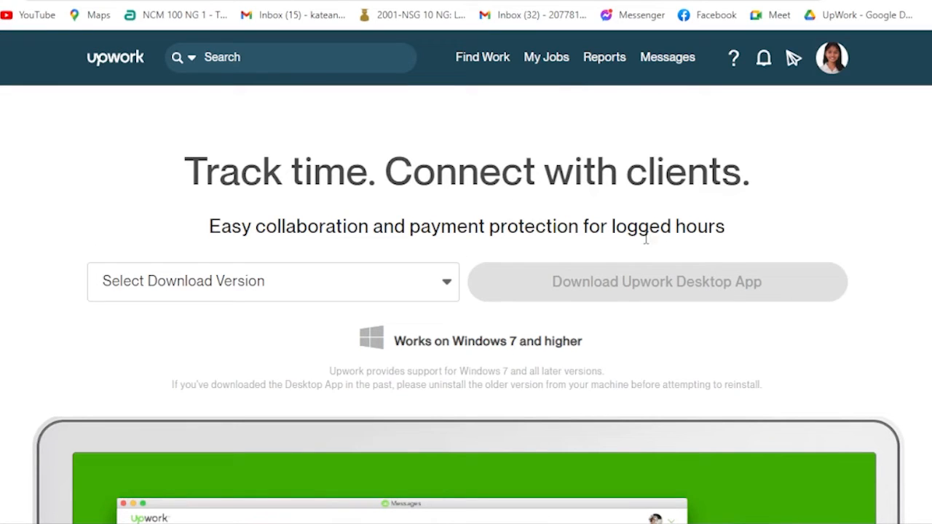
# Step: Choose Windows 64-bit Standard from the Select Download Version list
pyautogui.scroll(-3)
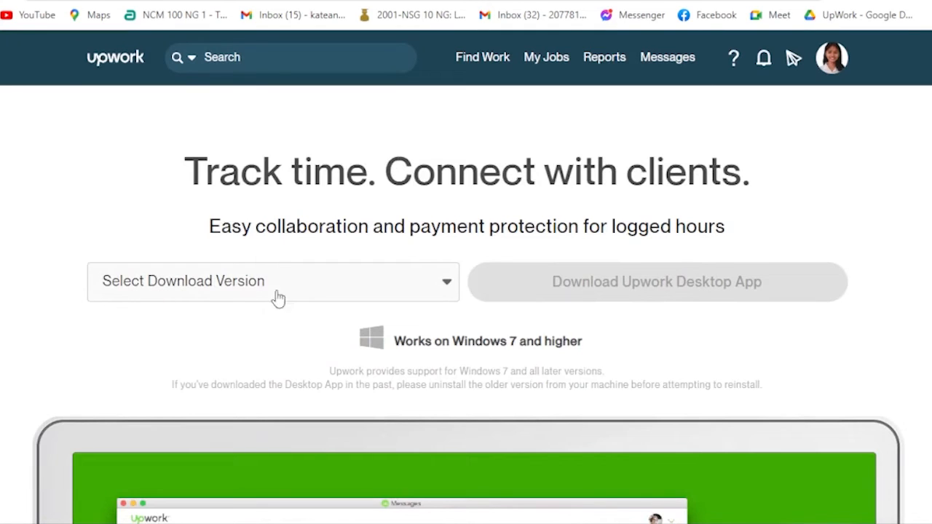
pyautogui.click(274, 281)
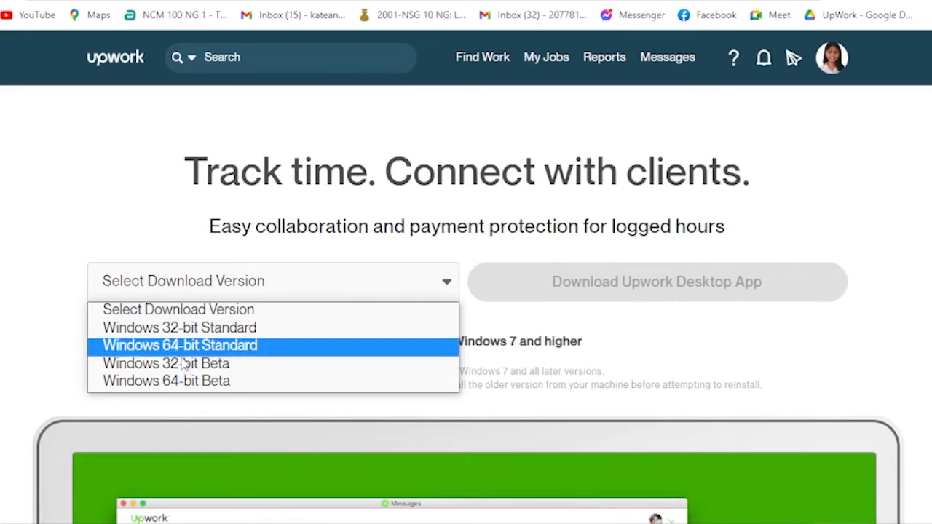
pyautogui.moveTo(222, 363)
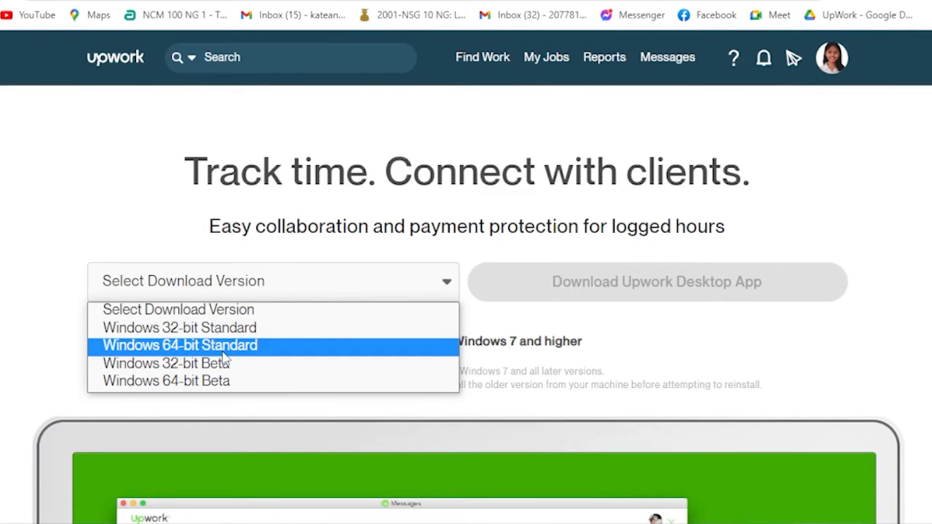
pyautogui.click(183, 346)
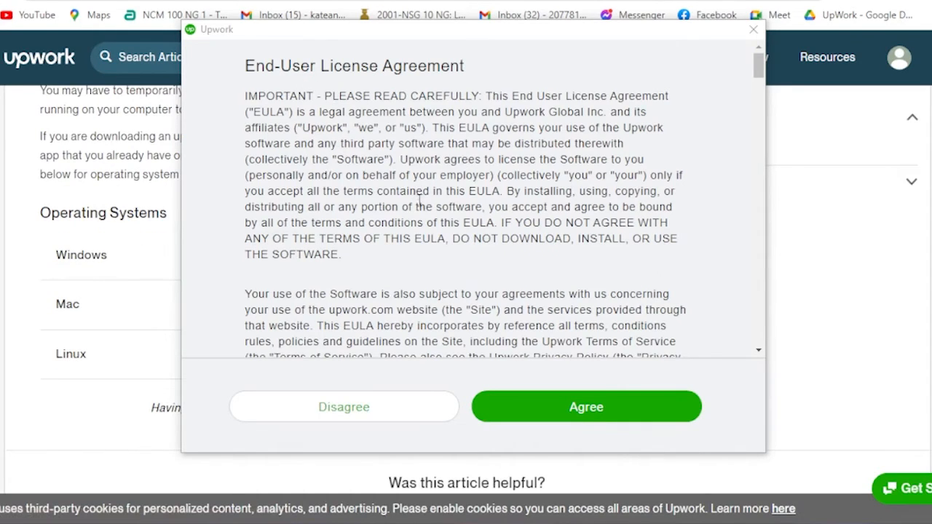
# Step: Scroll through the End-User License Agreement and accept it with Agree
pyautogui.scroll(-3)
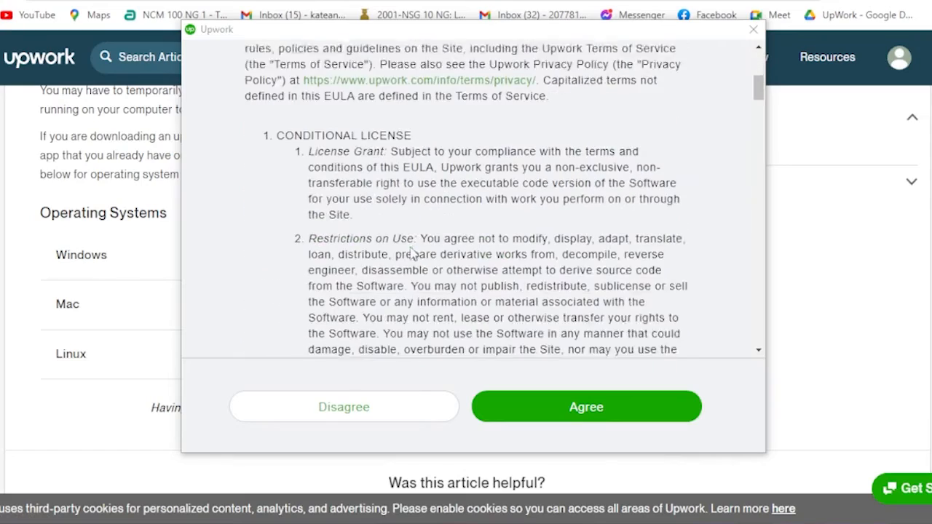
pyautogui.scroll(-3)
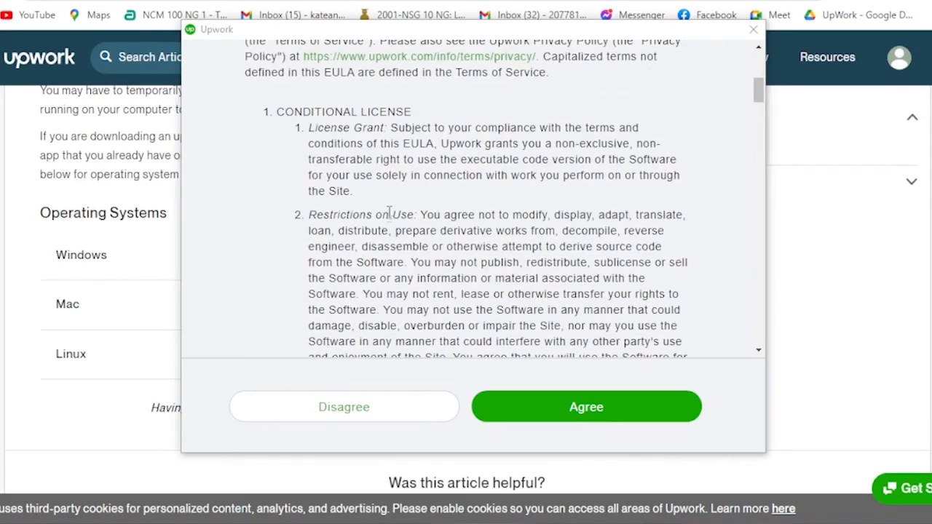
pyautogui.scroll(-3)
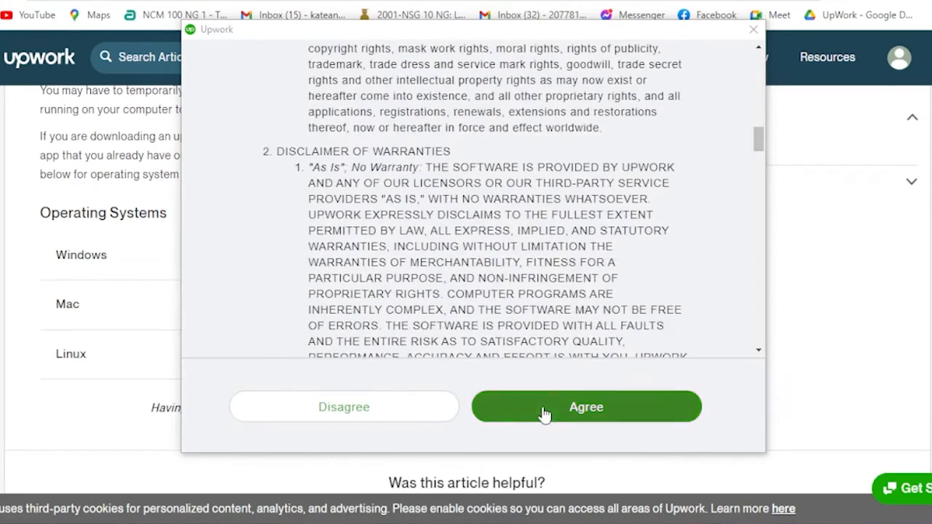
pyautogui.click(585, 407)
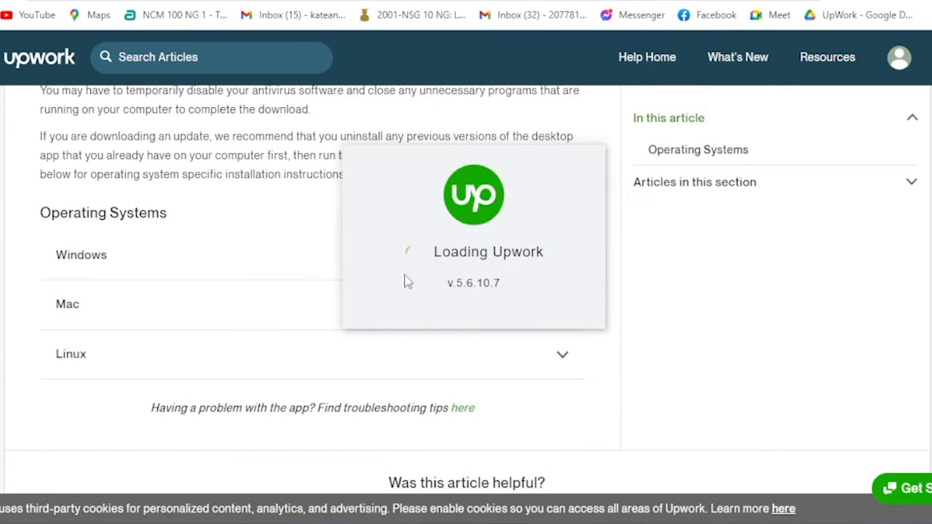
pyautogui.moveTo(230, 263)
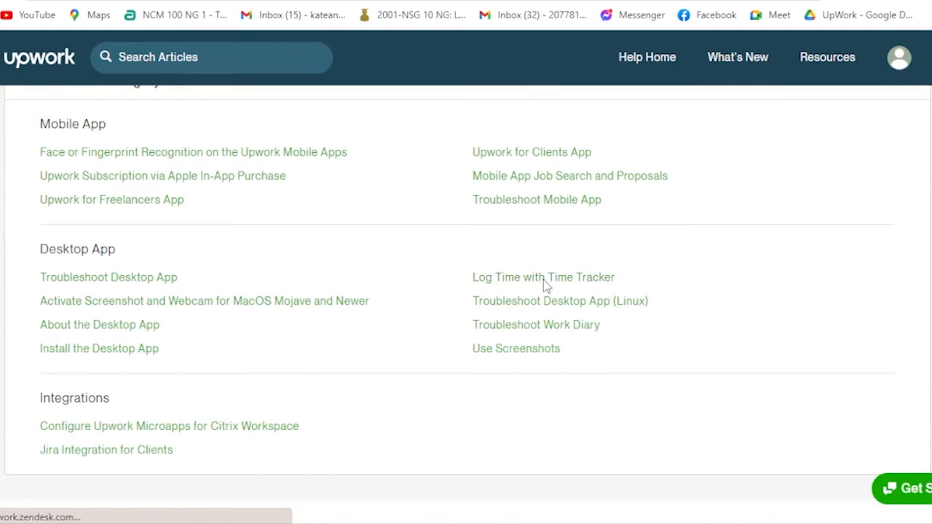
pyautogui.click(545, 276)
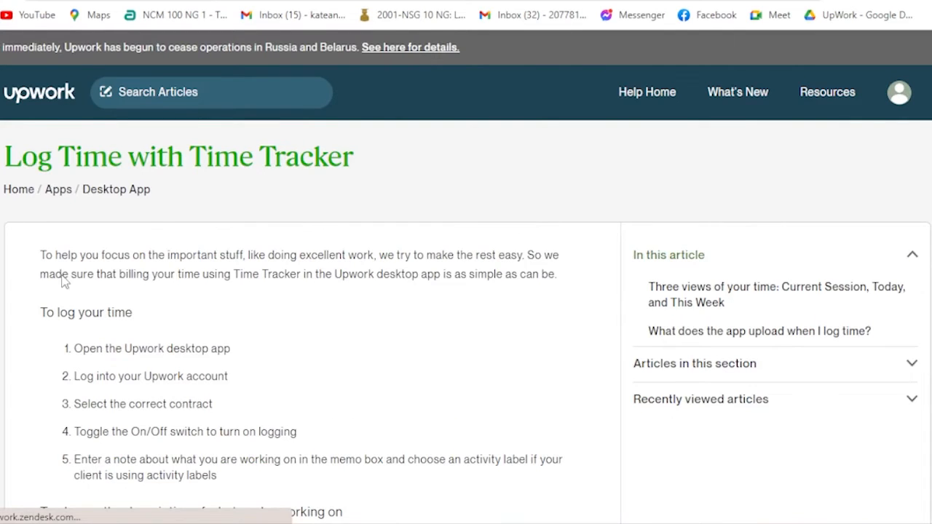
pyautogui.scroll(-3)
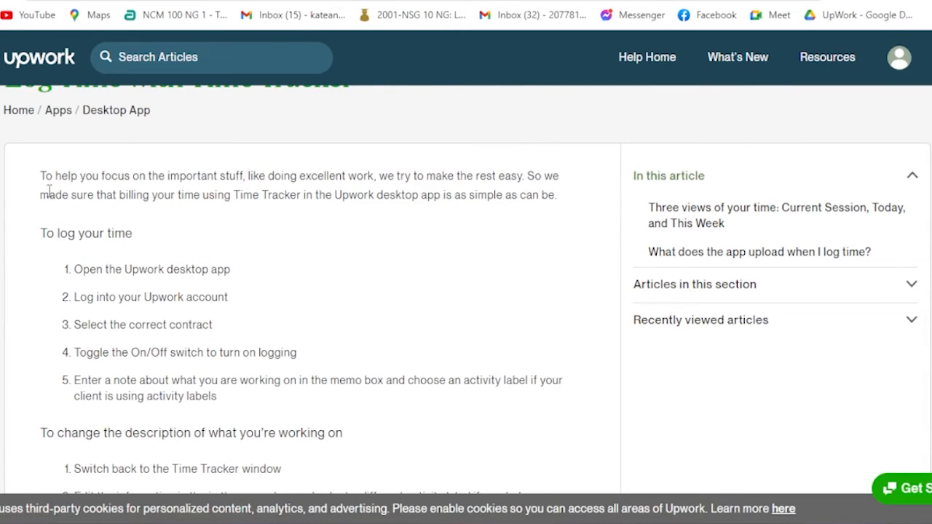
pyautogui.moveTo(224, 333)
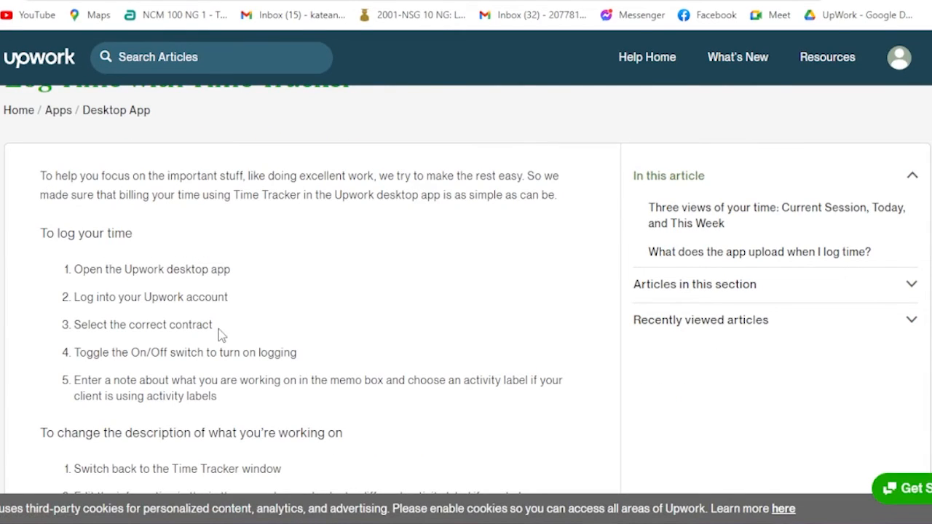
pyautogui.moveTo(88, 284)
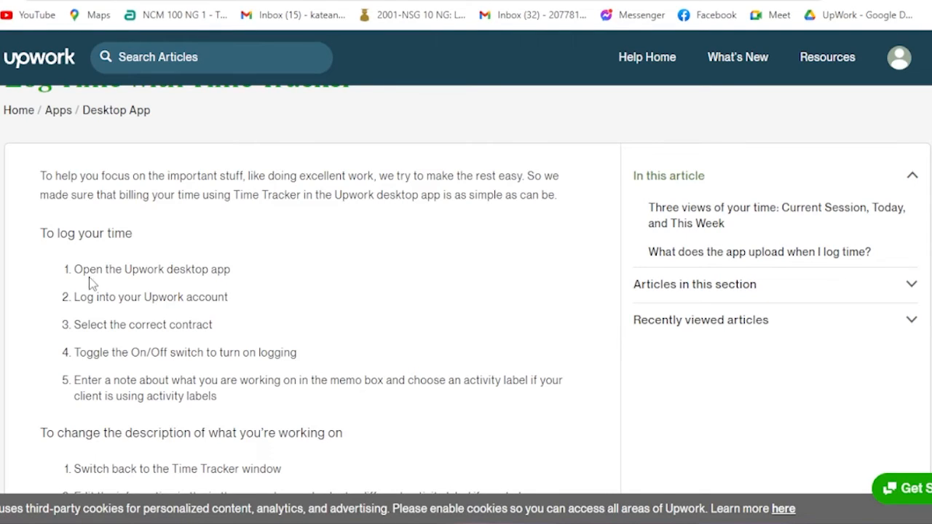
pyautogui.moveTo(147, 265)
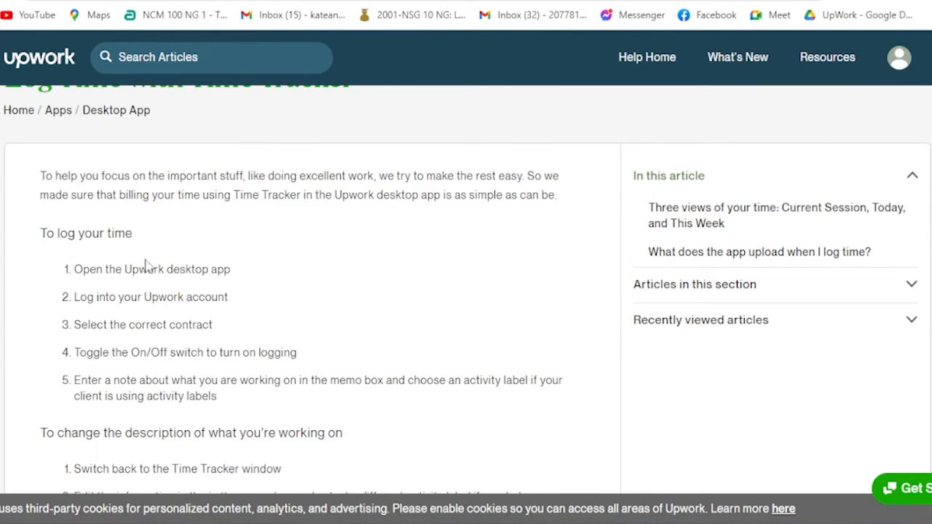
pyautogui.moveTo(207, 283)
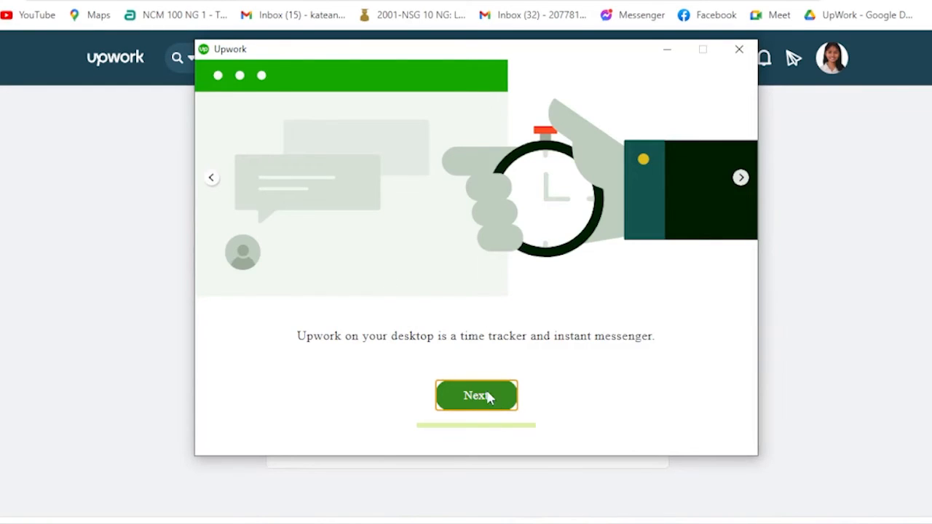
pyautogui.moveTo(740, 177)
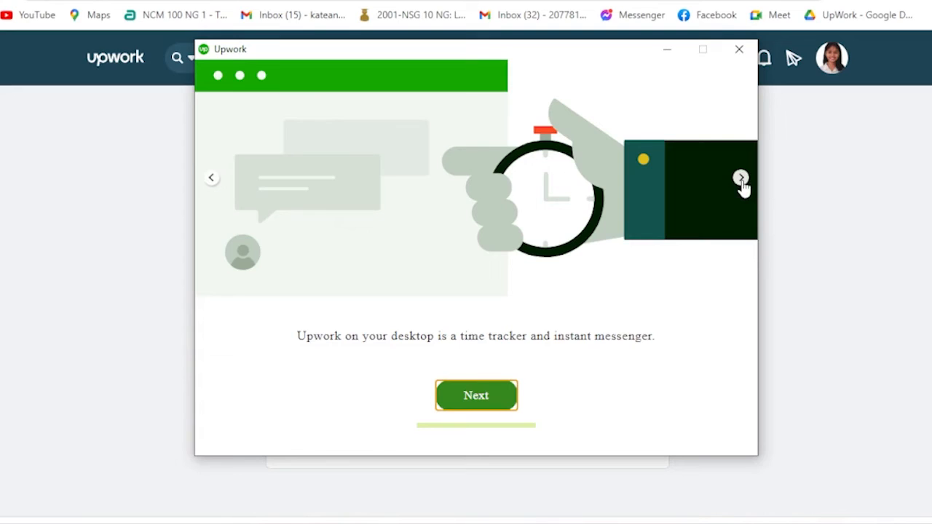
pyautogui.moveTo(739, 181)
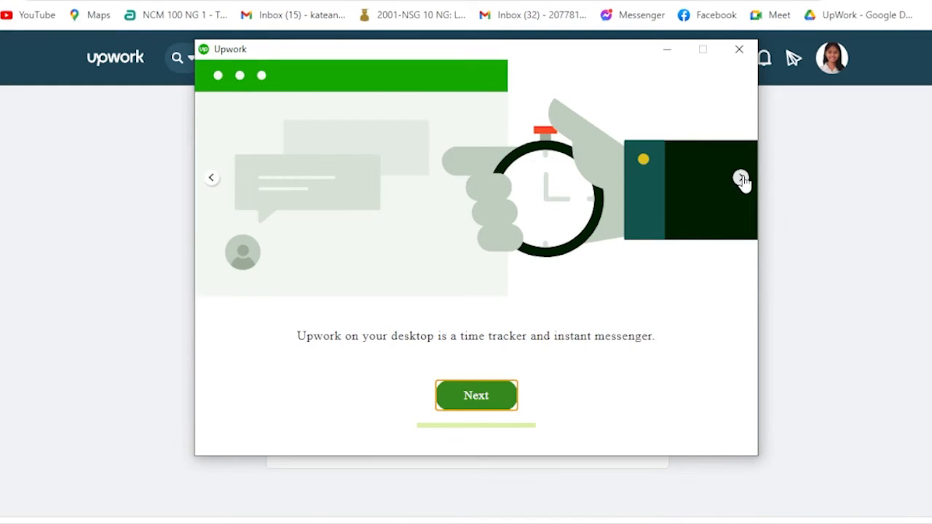
pyautogui.moveTo(484, 402)
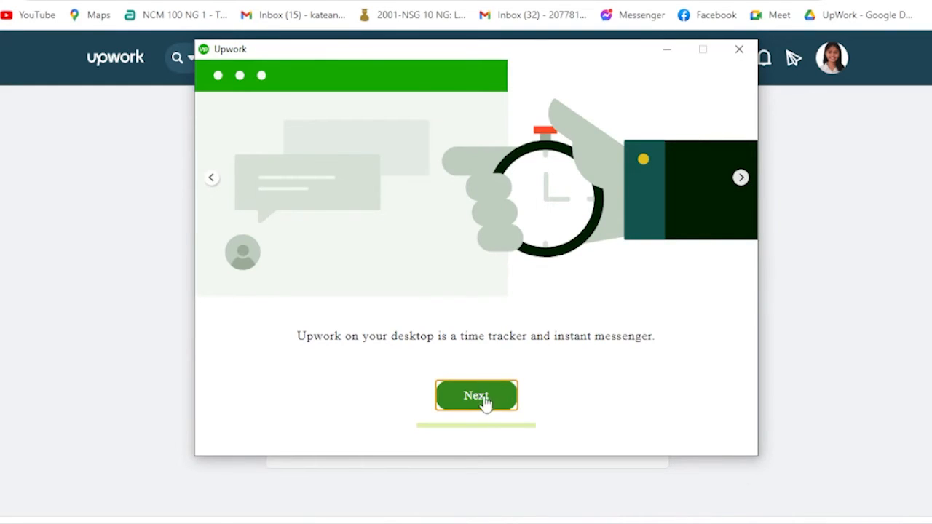
# Step: Continue past the welcome introduction with Next to reach the contracts list
pyautogui.click(474, 396)
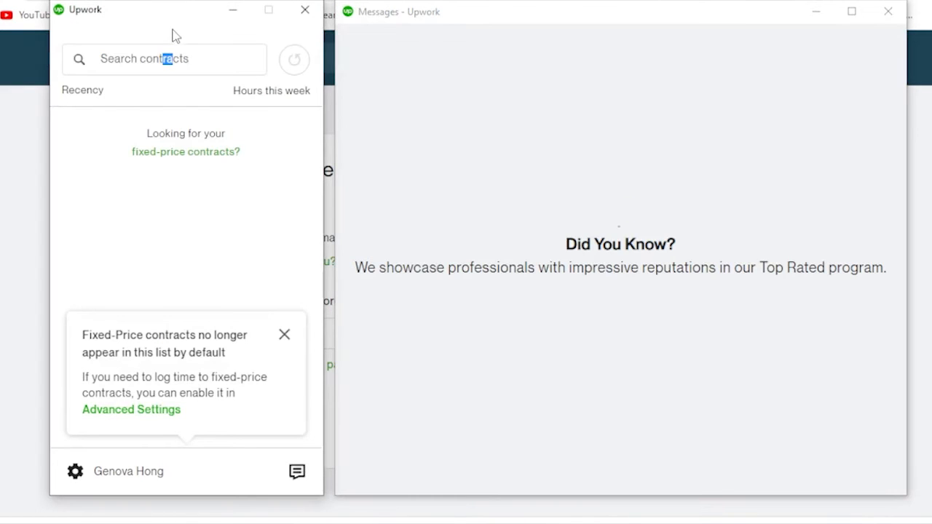
pyautogui.moveTo(596, 158)
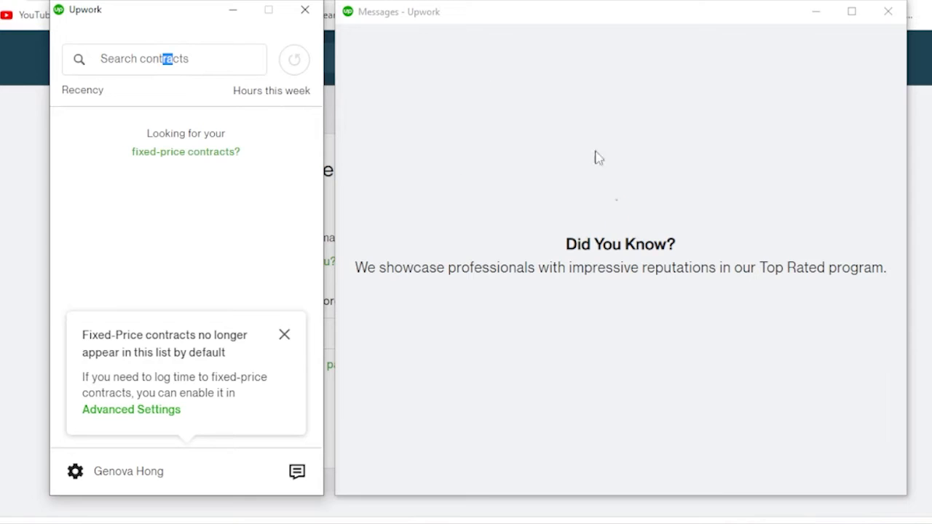
pyautogui.moveTo(581, 154)
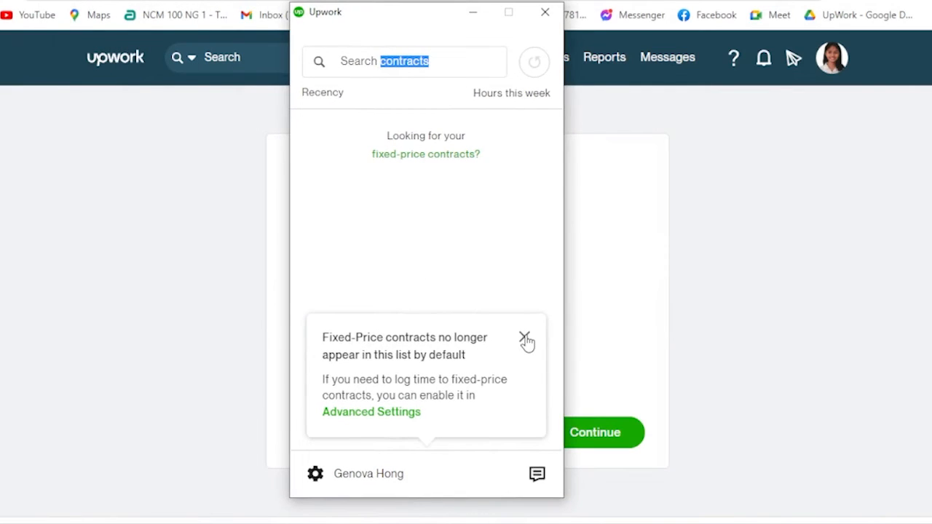
pyautogui.moveTo(391, 162)
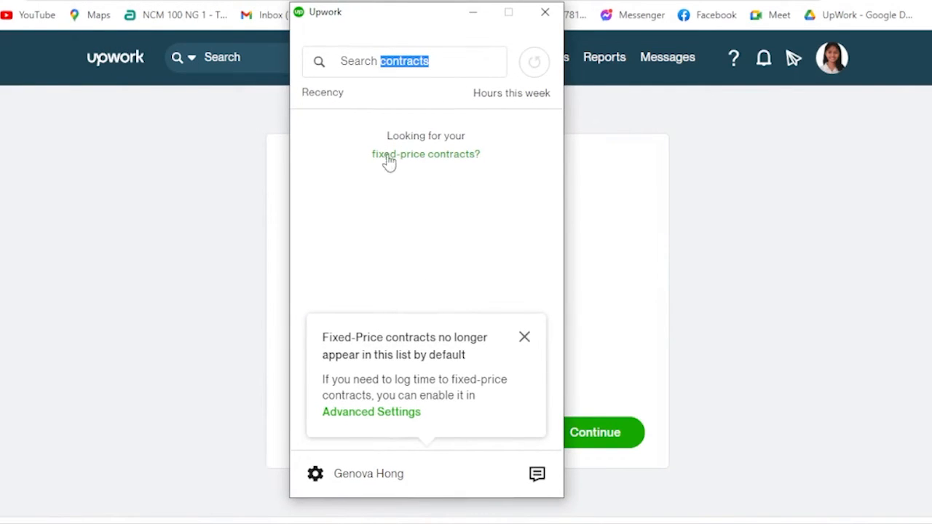
pyautogui.moveTo(423, 204)
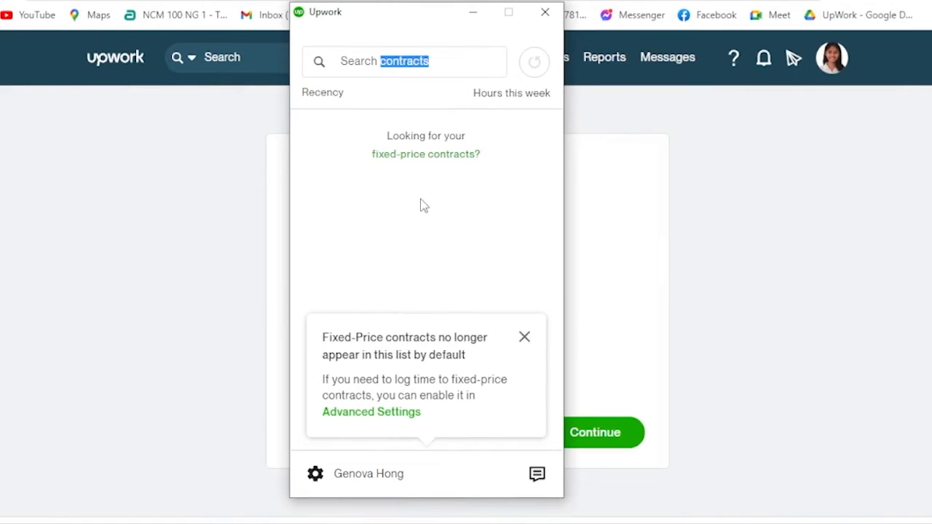
pyautogui.moveTo(434, 262)
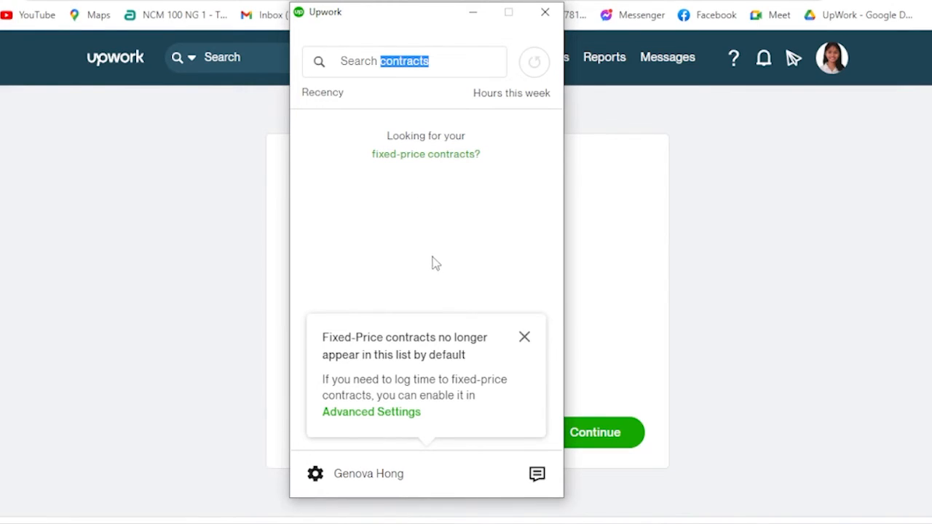
pyautogui.moveTo(473, 301)
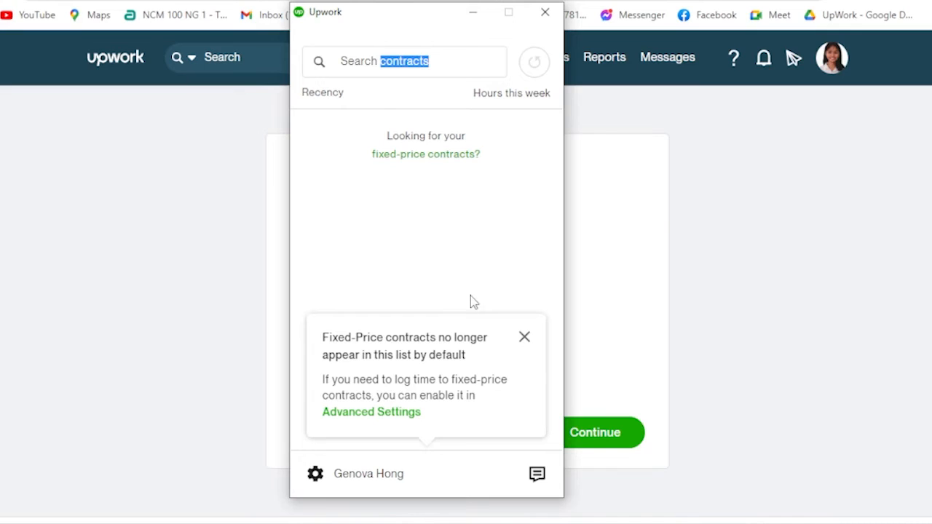
pyautogui.moveTo(477, 300)
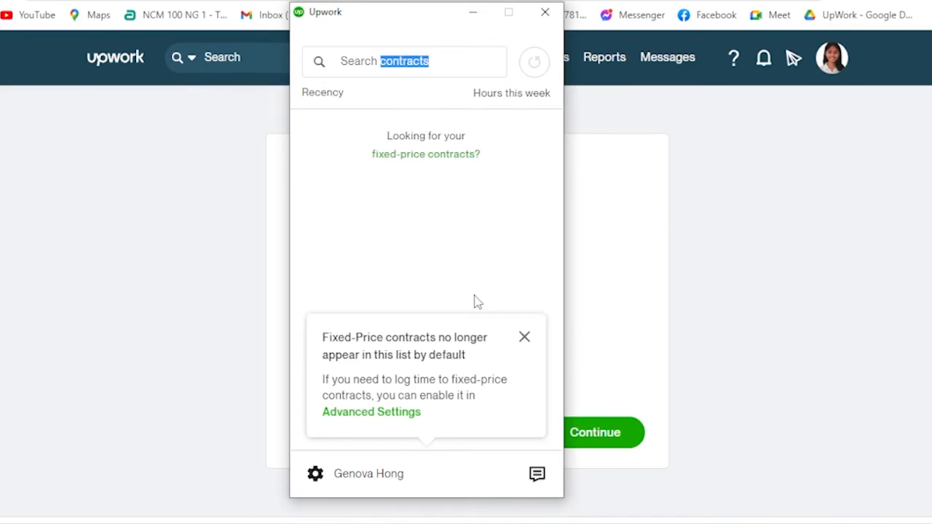
# Step: Dismiss the Fixed-Price contracts tip, leaving the empty contracts list
pyautogui.click(524, 337)
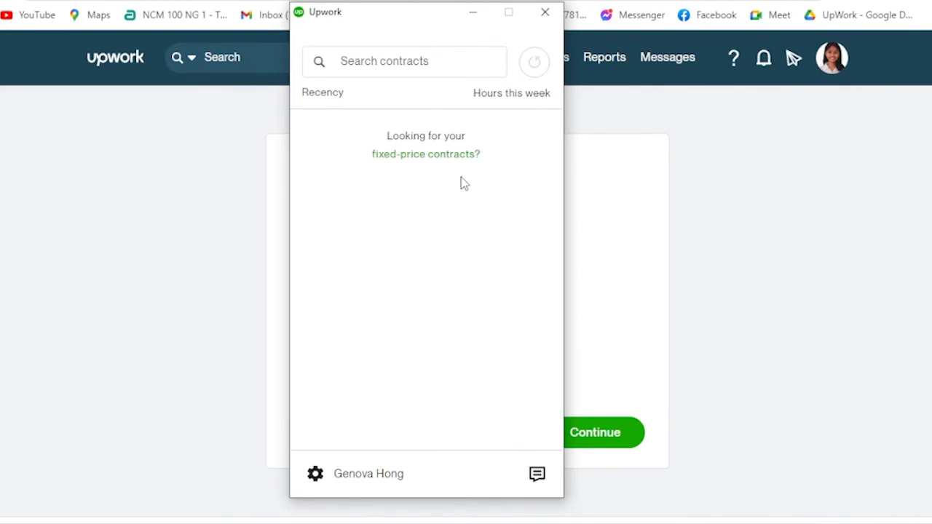
pyautogui.doubleClick(399, 61)
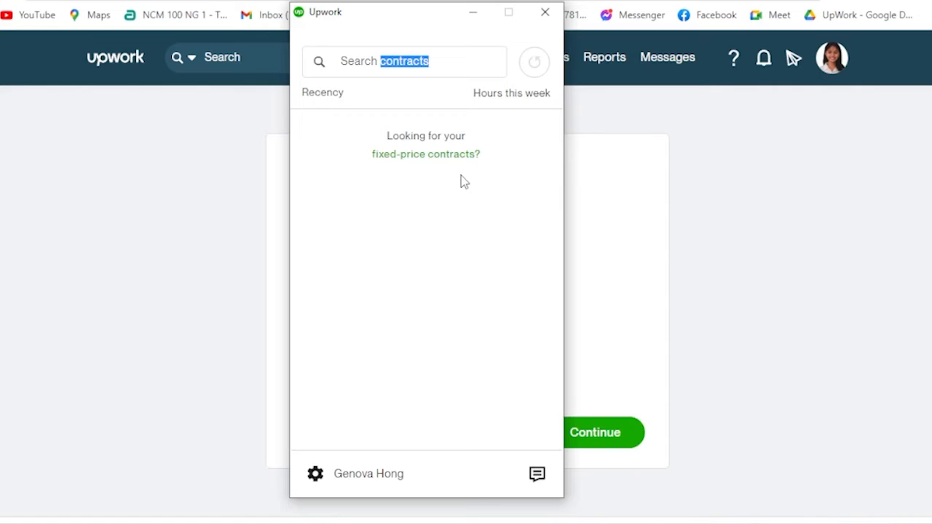
pyautogui.moveTo(507, 192)
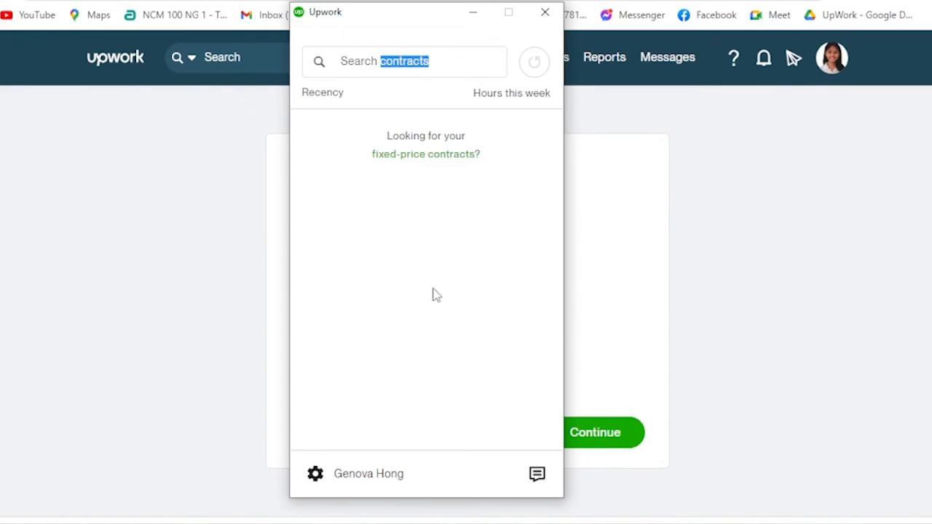
pyautogui.moveTo(425, 280)
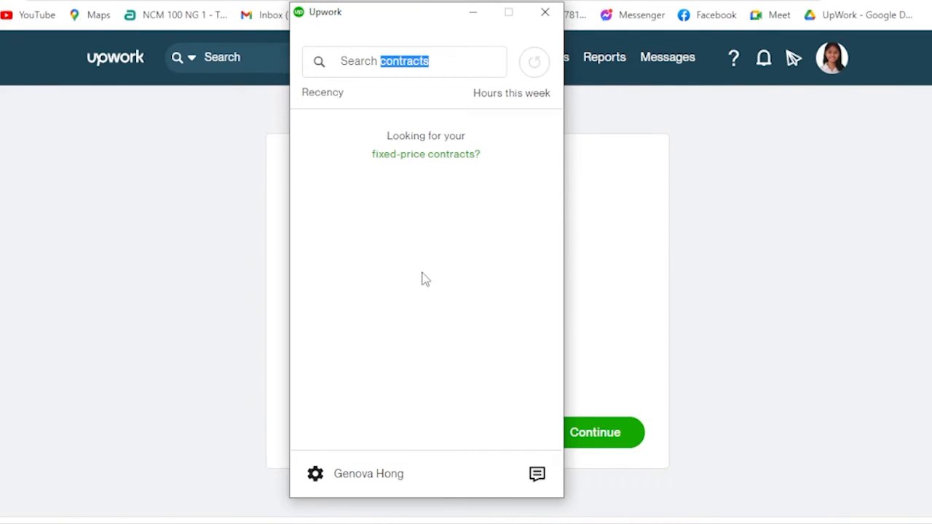
pyautogui.moveTo(425, 255)
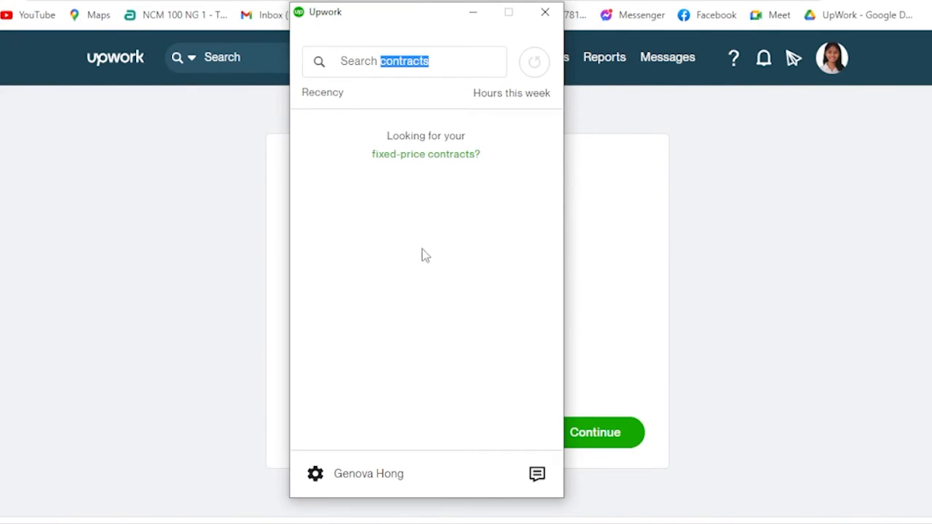
pyautogui.moveTo(531, 145)
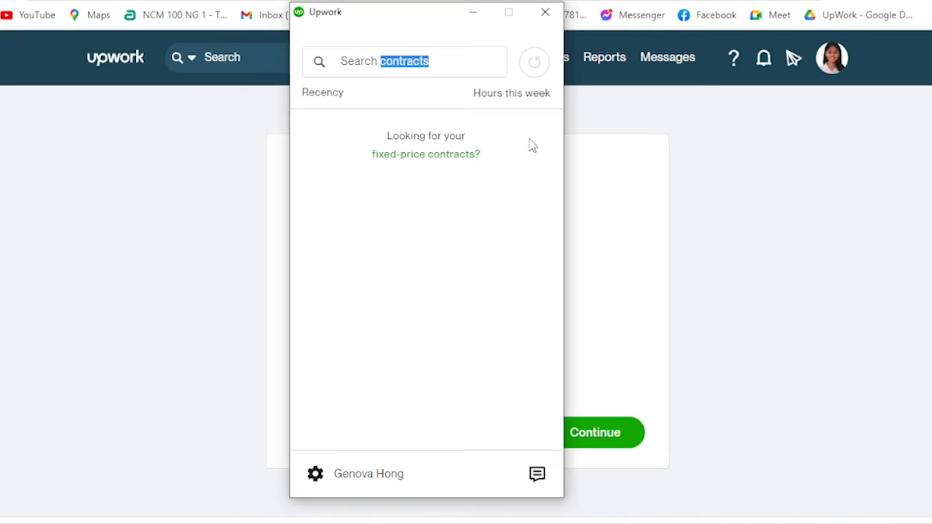
pyautogui.moveTo(524, 138)
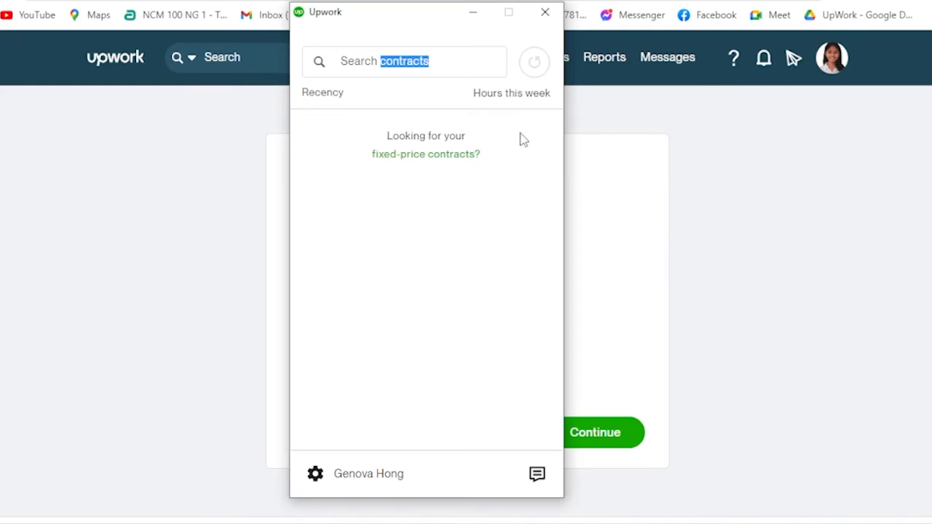
pyautogui.moveTo(519, 143)
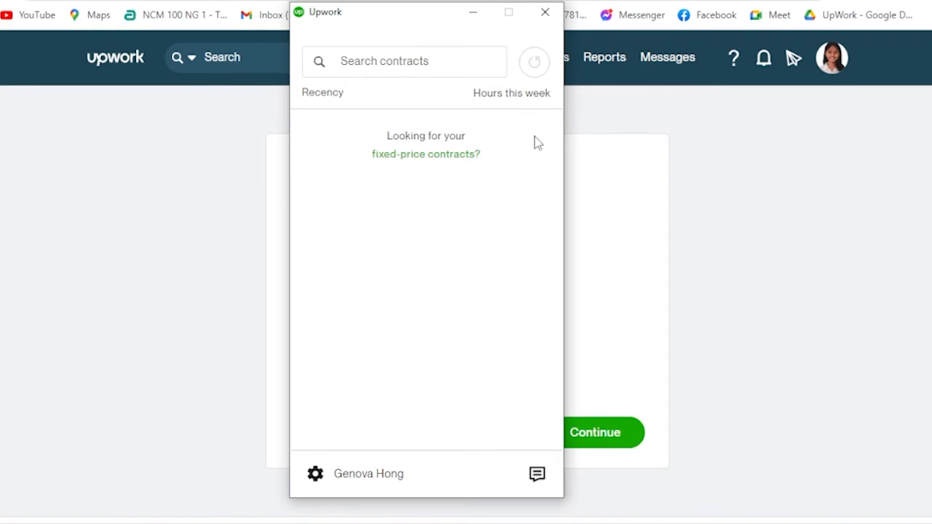
pyautogui.moveTo(357, 130)
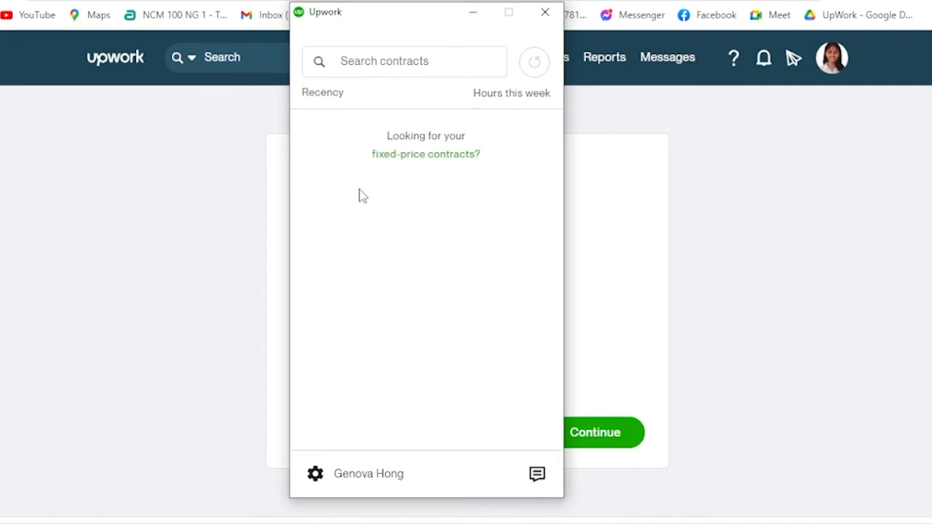
pyautogui.doubleClick(382, 154)
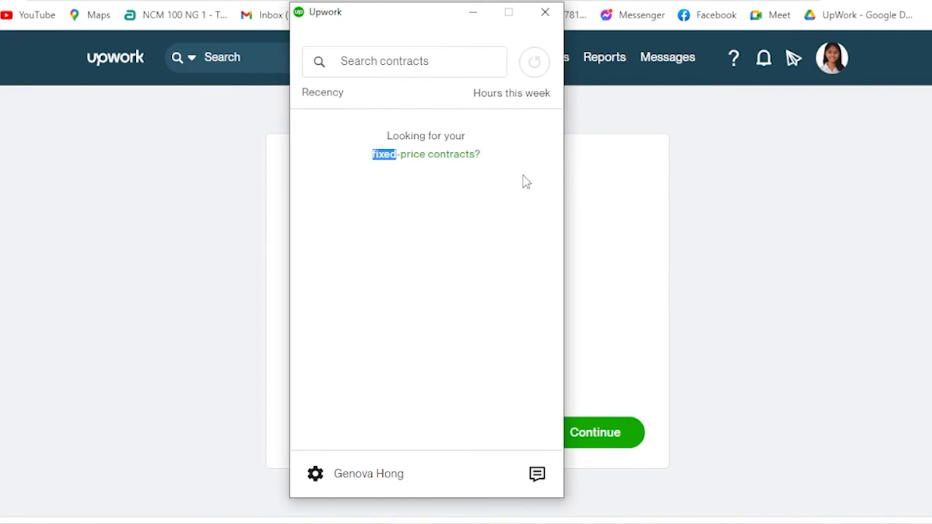
pyautogui.moveTo(541, 200)
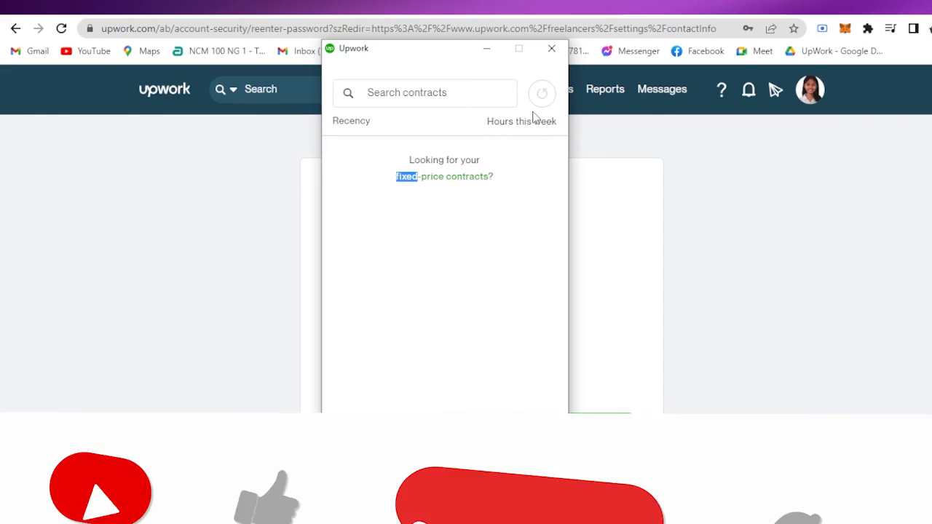
pyautogui.click(530, 475)
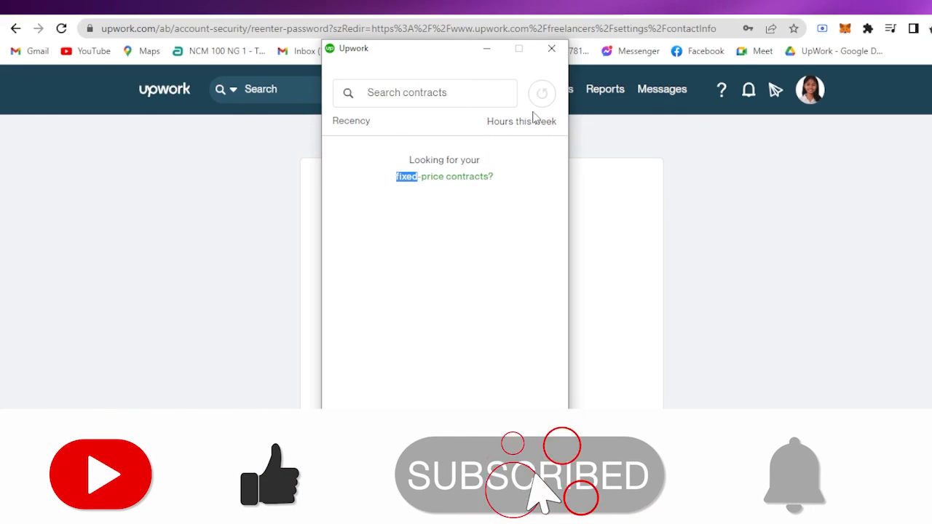